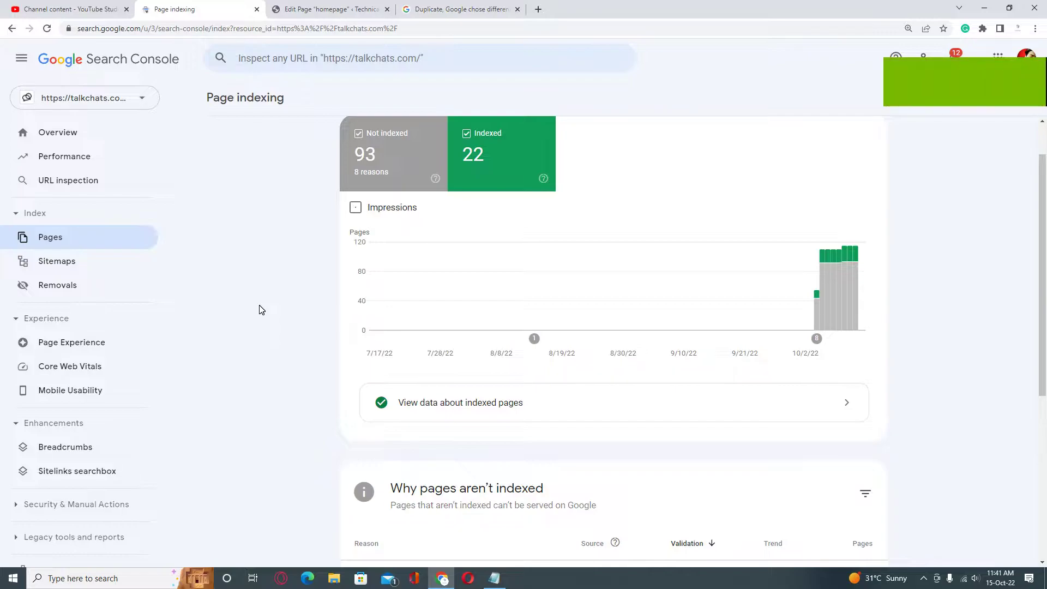
# - Open the 'Blocked by robots.txt' issue details from the Page indexing reasons list
pyautogui.scroll(-3)
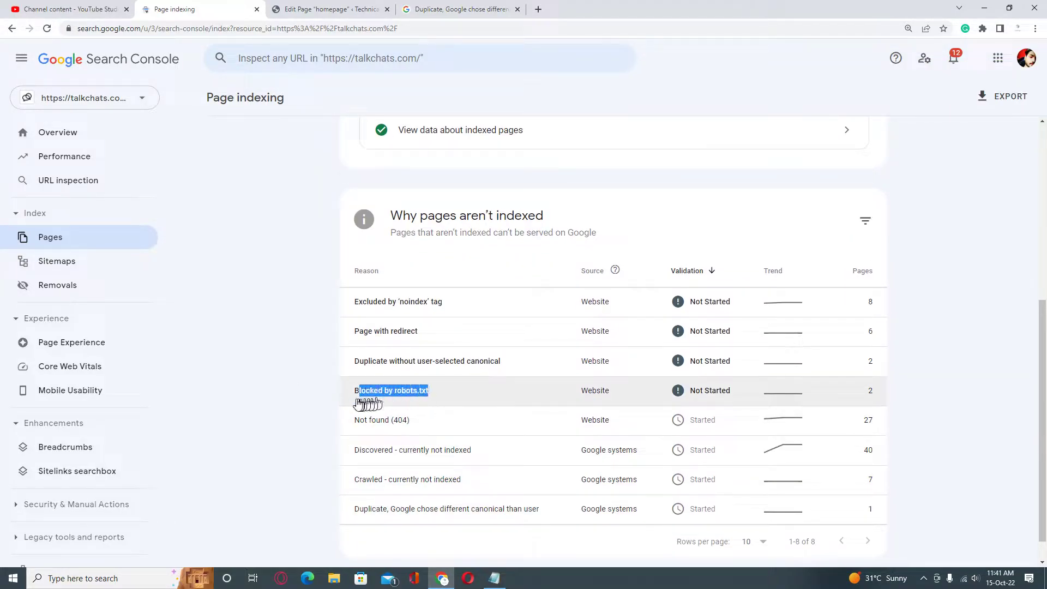
pyautogui.doubleClick(390, 390)
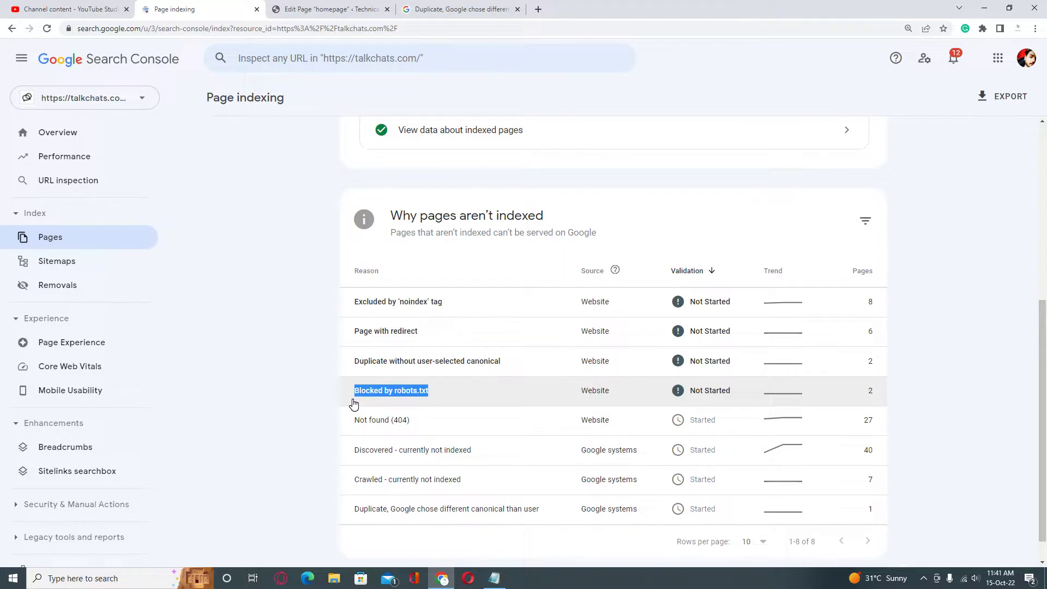
pyautogui.click(266, 381)
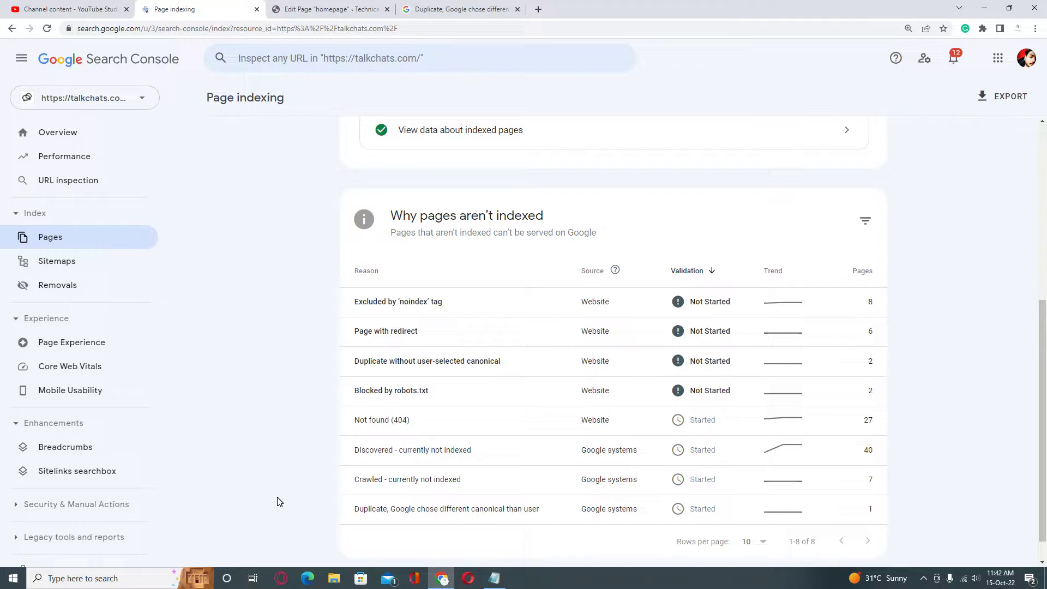
pyautogui.moveTo(394, 431)
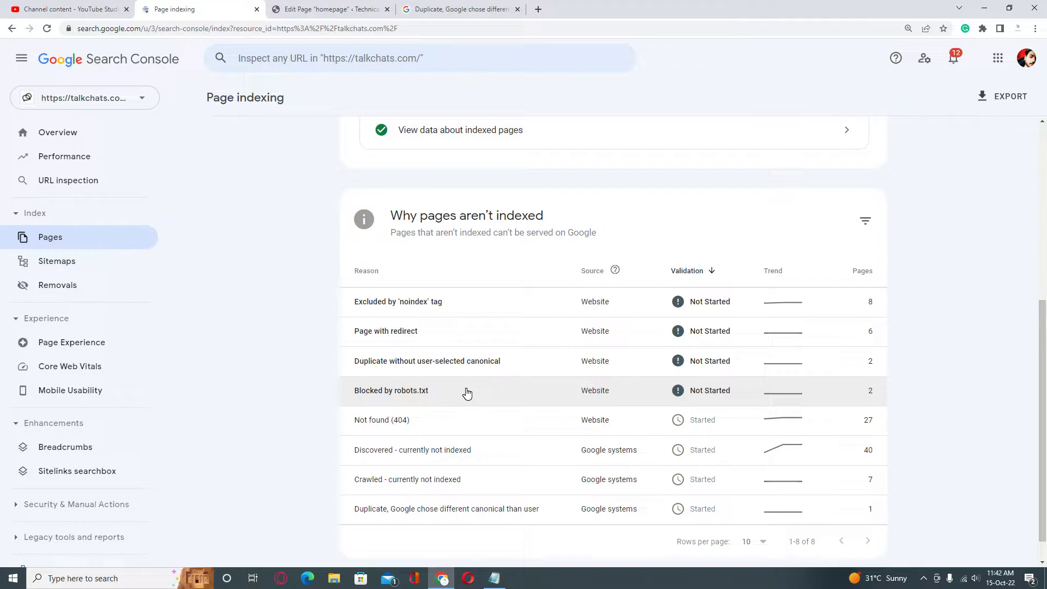
pyautogui.moveTo(462, 395)
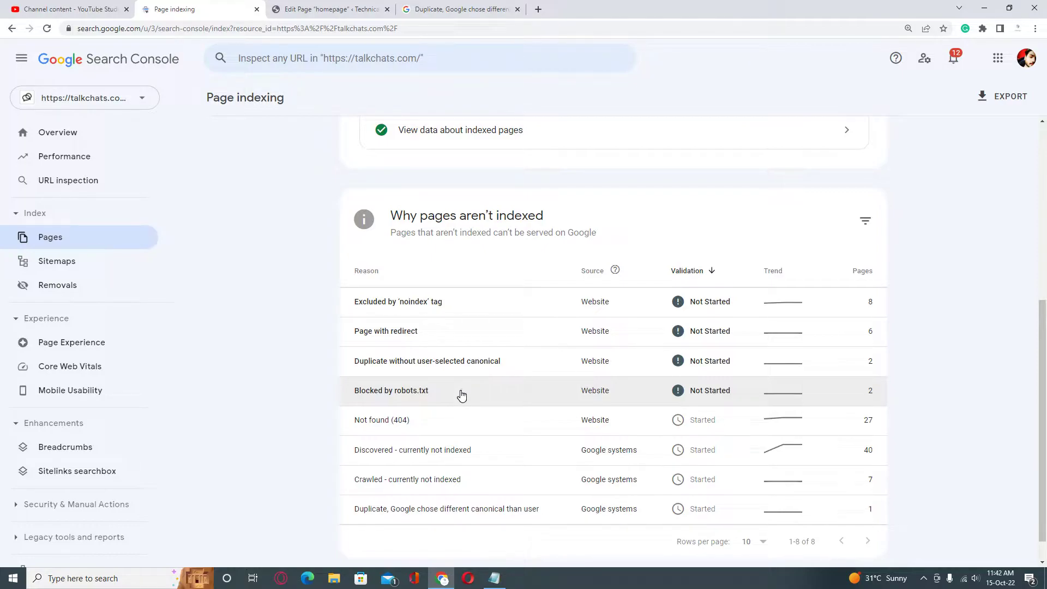
pyautogui.doubleClick(390, 390)
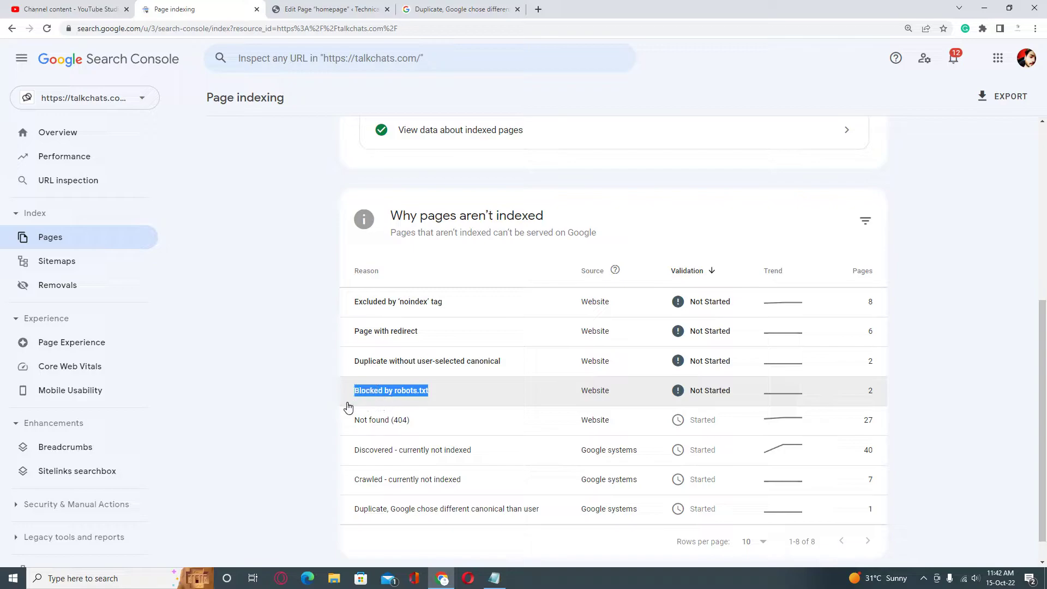
pyautogui.moveTo(304, 408)
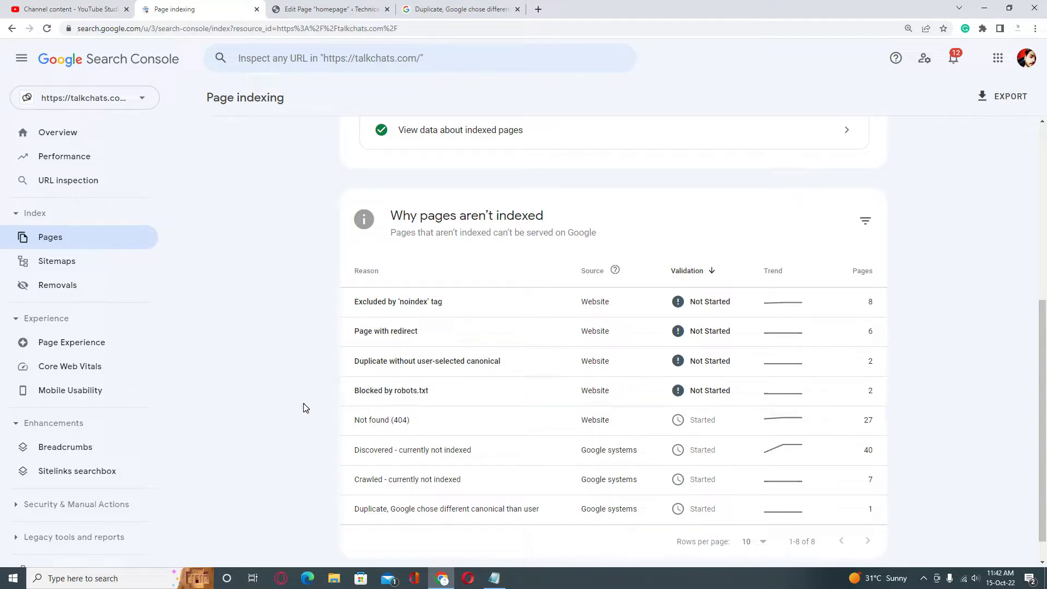
pyautogui.click(391, 391)
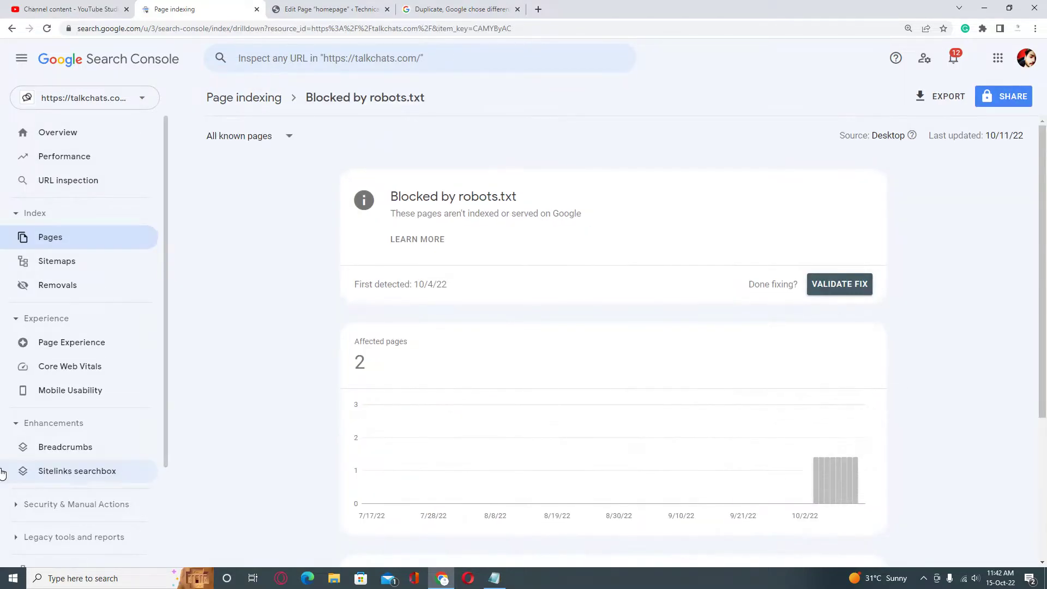
# - Review the Examples table listing the wp-admin and Facebook login callback URLs
pyautogui.scroll(-3)
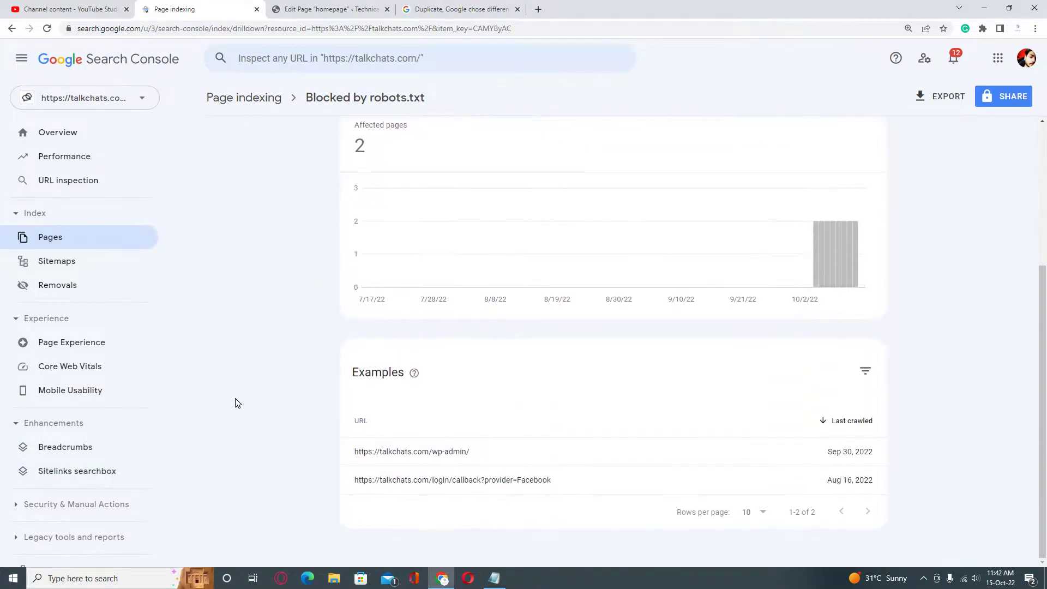
pyautogui.moveTo(323, 516)
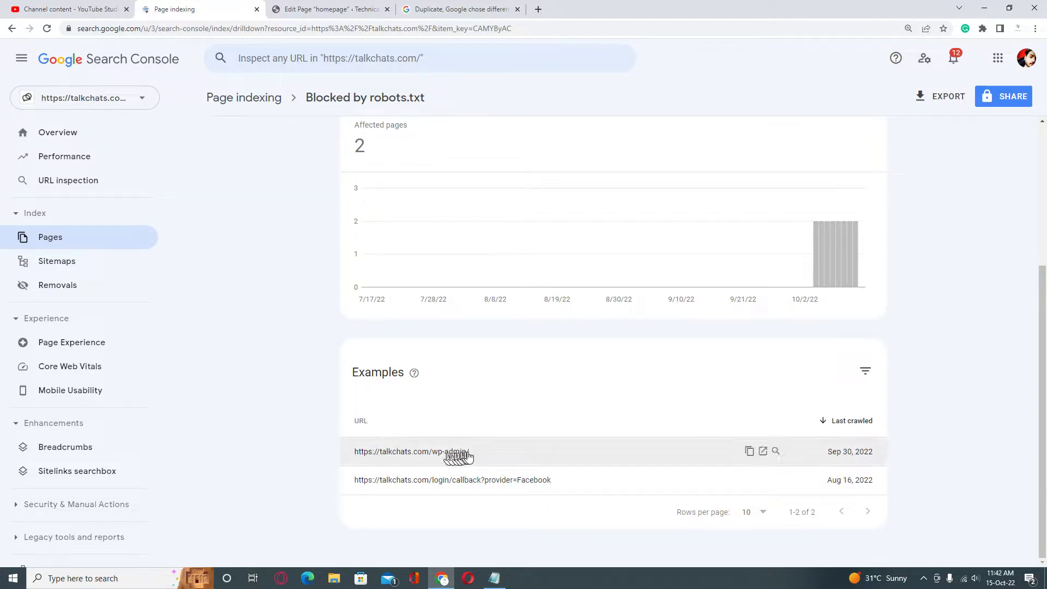
pyautogui.doubleClick(444, 452)
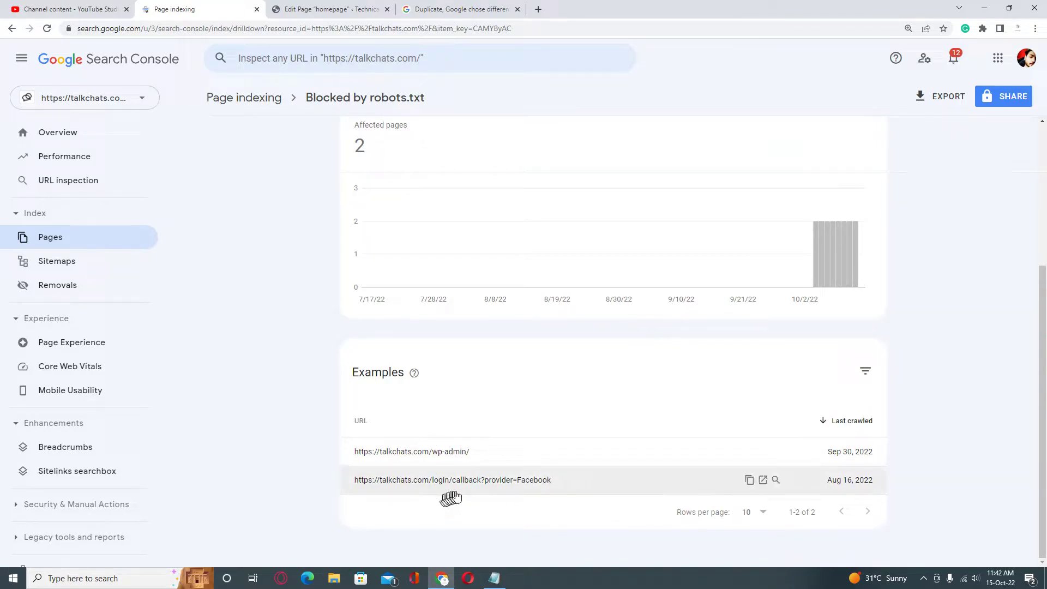
pyautogui.moveTo(241, 445)
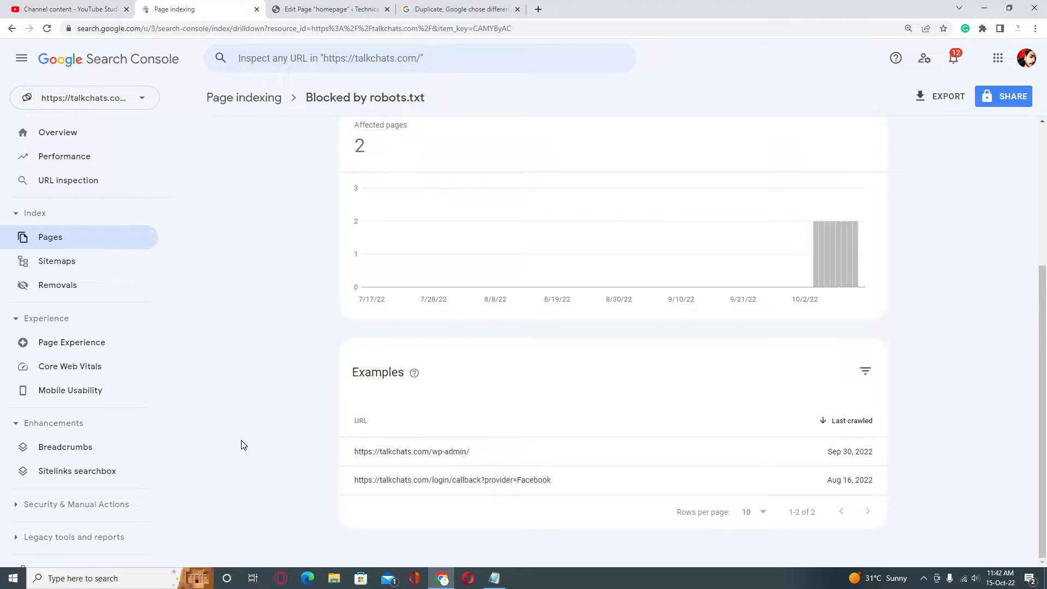
pyautogui.moveTo(243, 383)
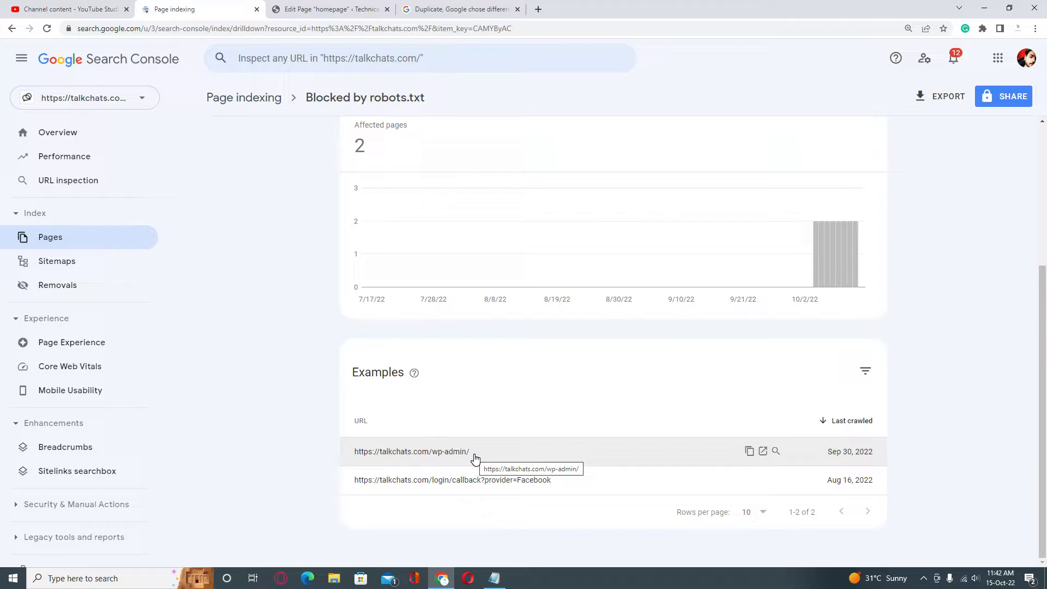
pyautogui.moveTo(489, 454)
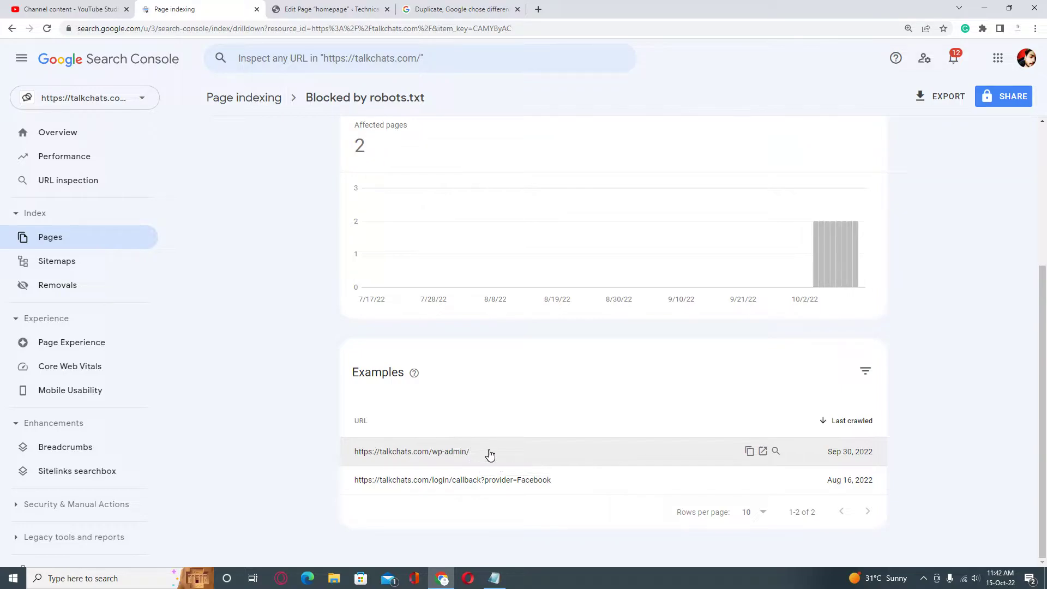
pyautogui.moveTo(314, 455)
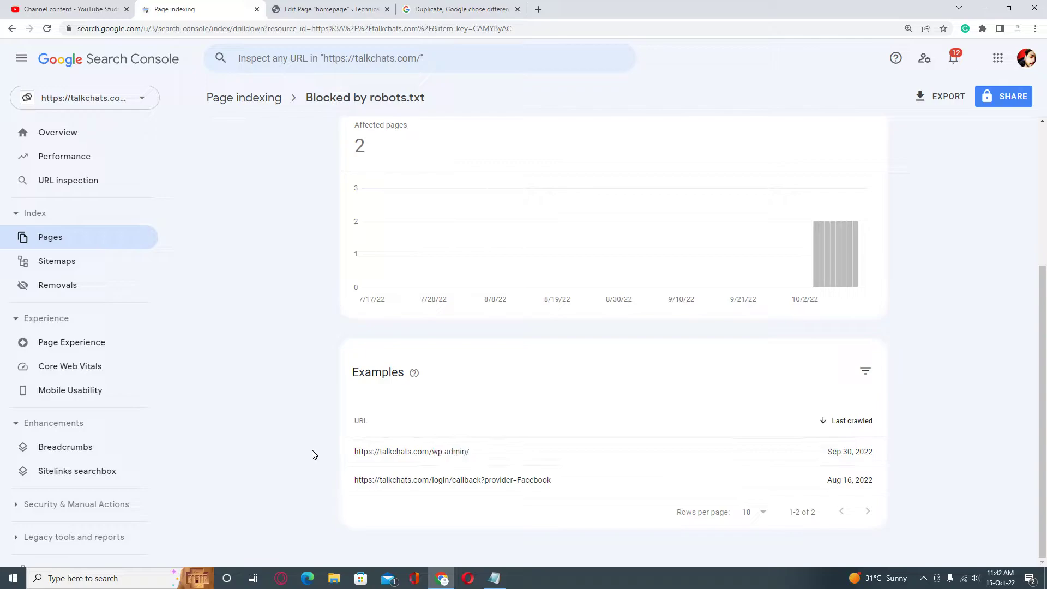
pyautogui.moveTo(581, 483)
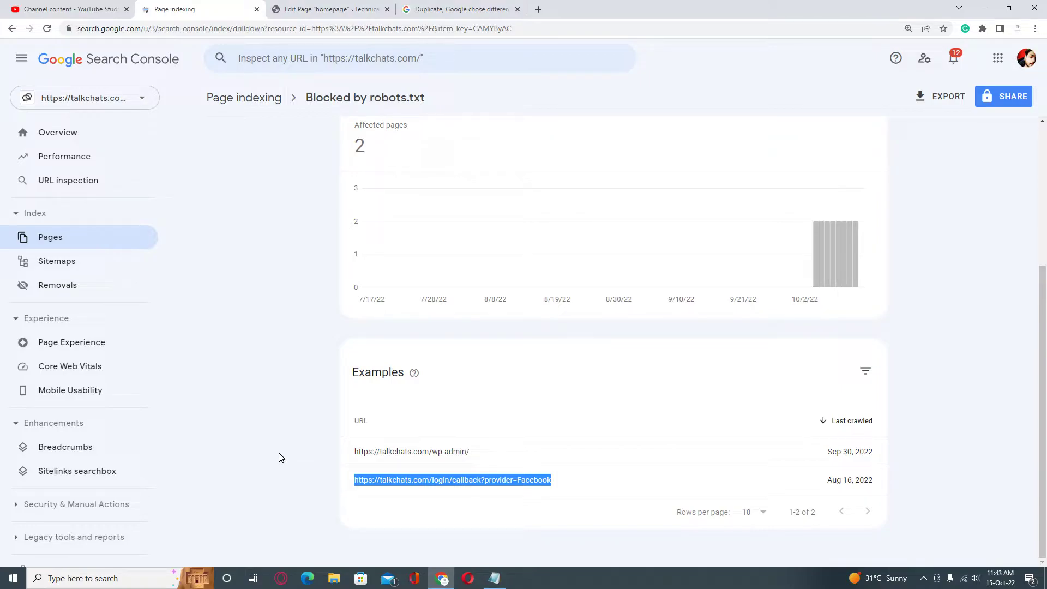
pyautogui.moveTo(87, 278)
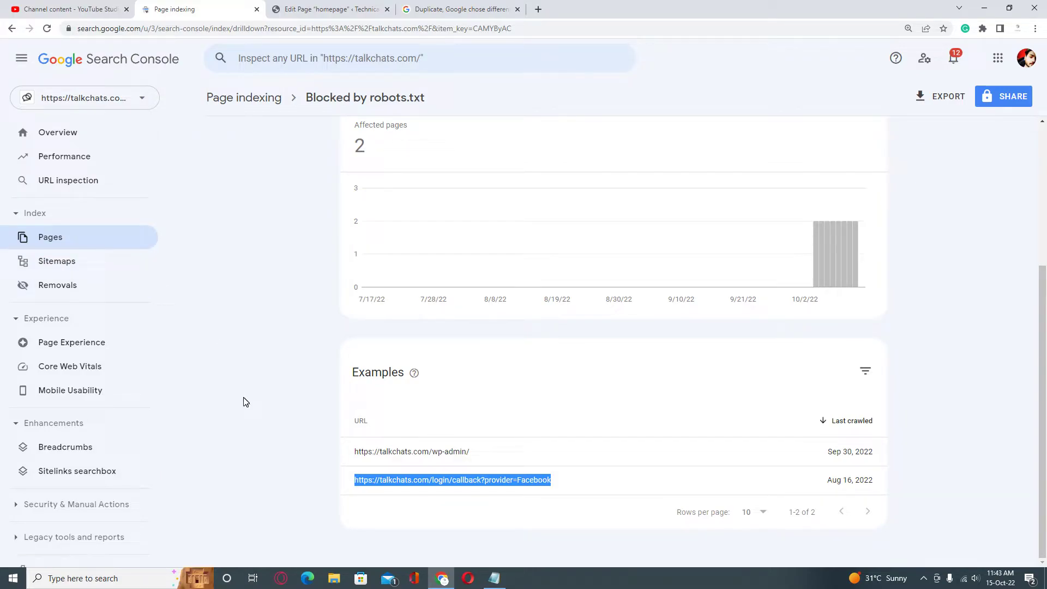
pyautogui.moveTo(242, 403)
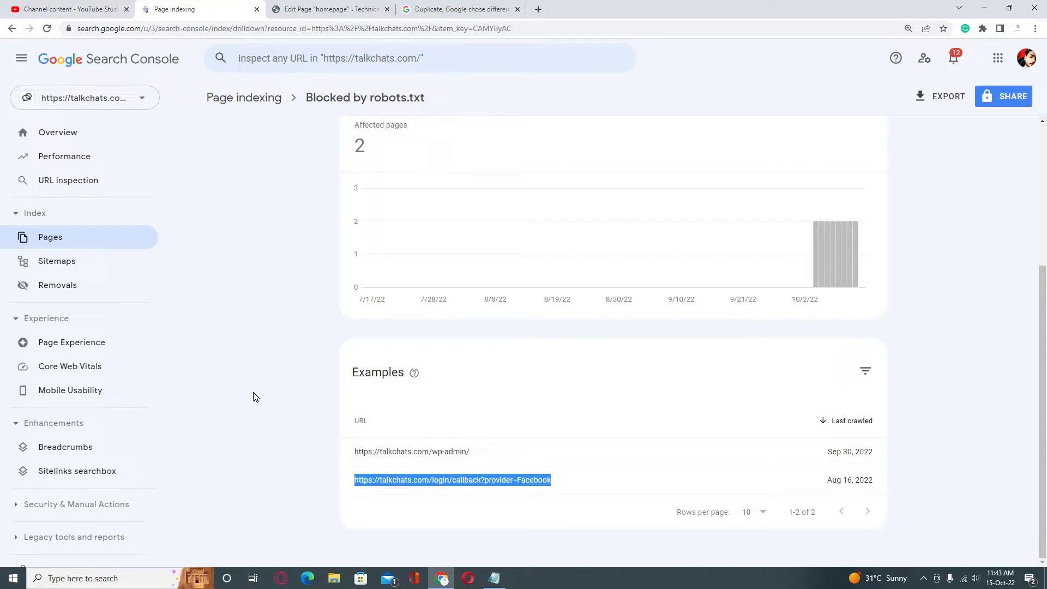
pyautogui.moveTo(356, 505)
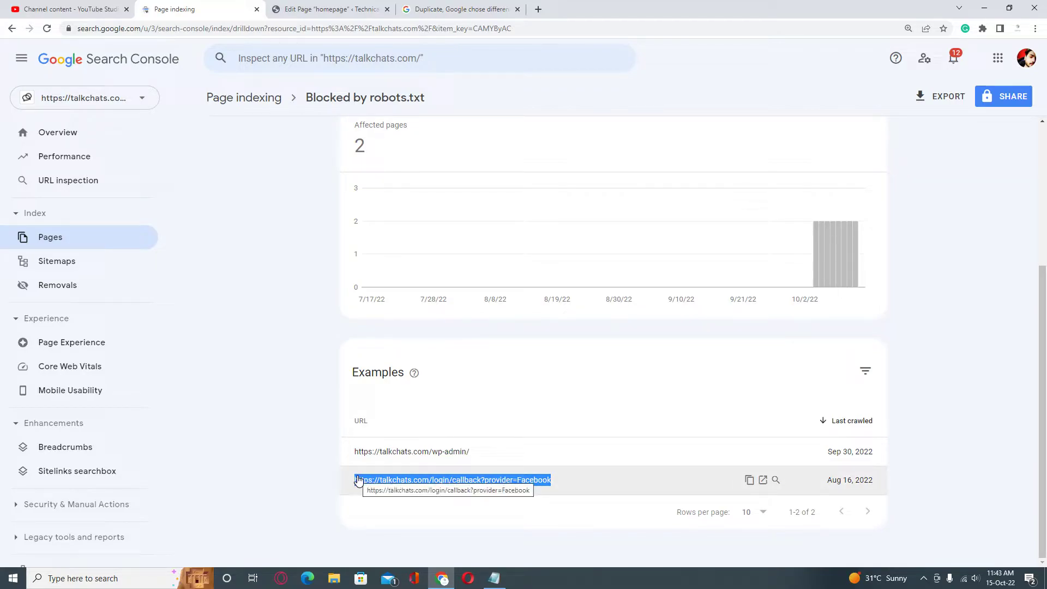
pyautogui.moveTo(261, 404)
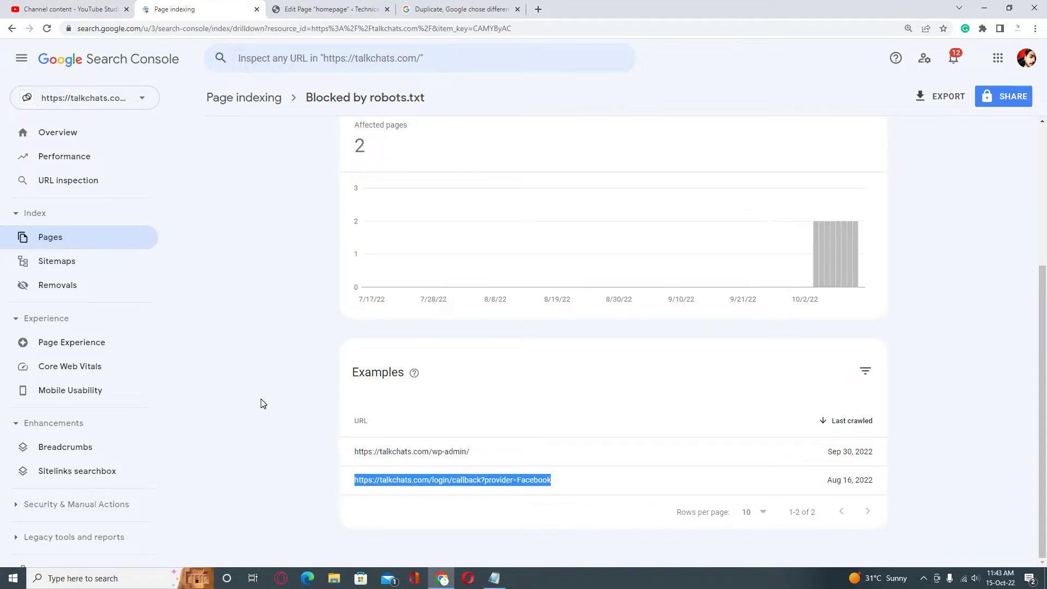
pyautogui.click(261, 403)
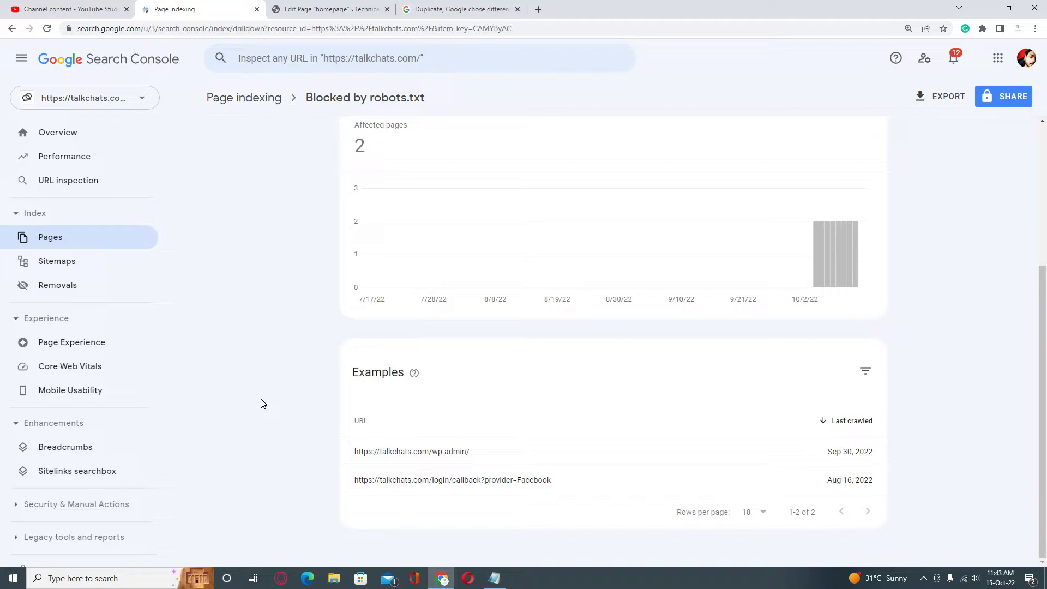
pyautogui.moveTo(270, 318)
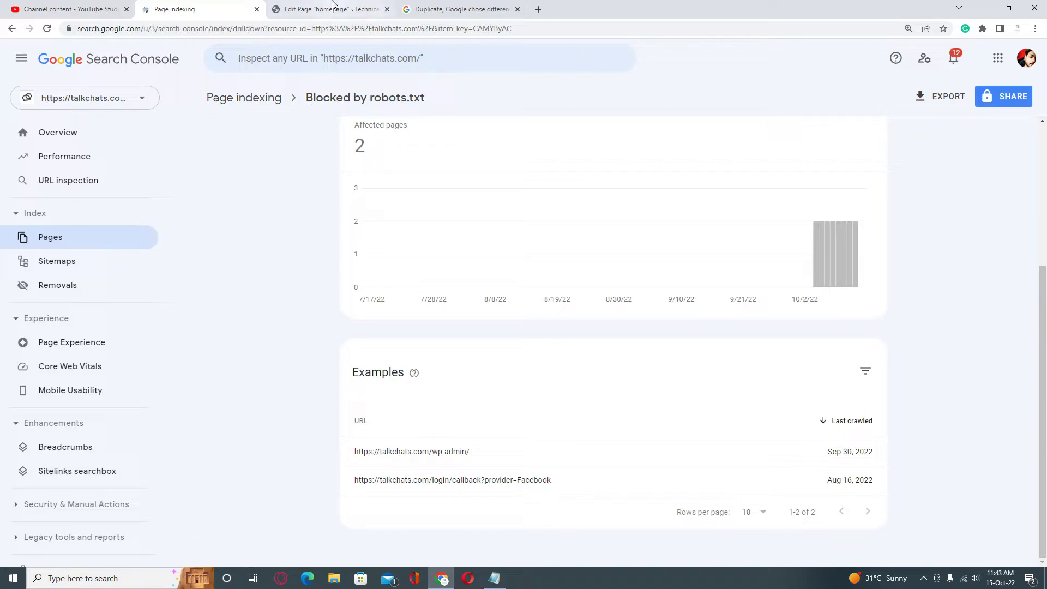
# - Go to the WordPress admin and land on the Yoast SEO Tools page listing the File editor
pyautogui.click(330, 9)
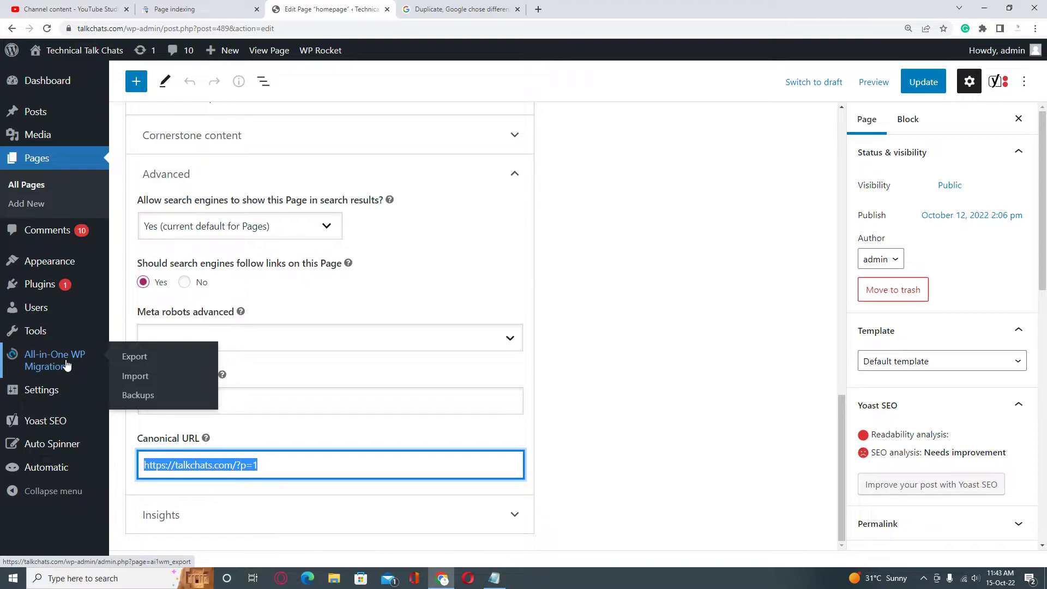
pyautogui.moveTo(40, 283)
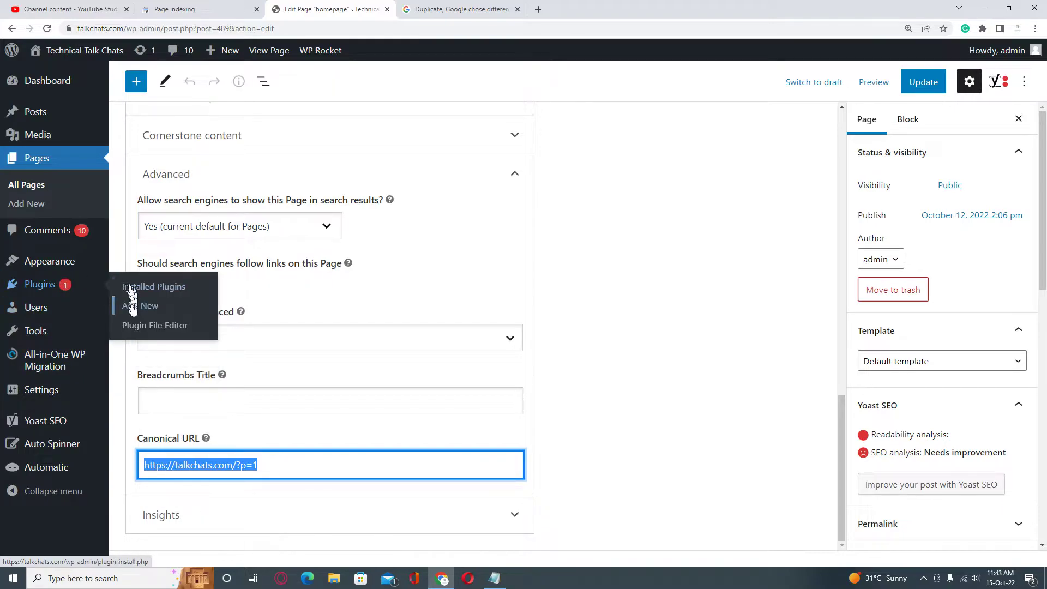
pyautogui.click(141, 305)
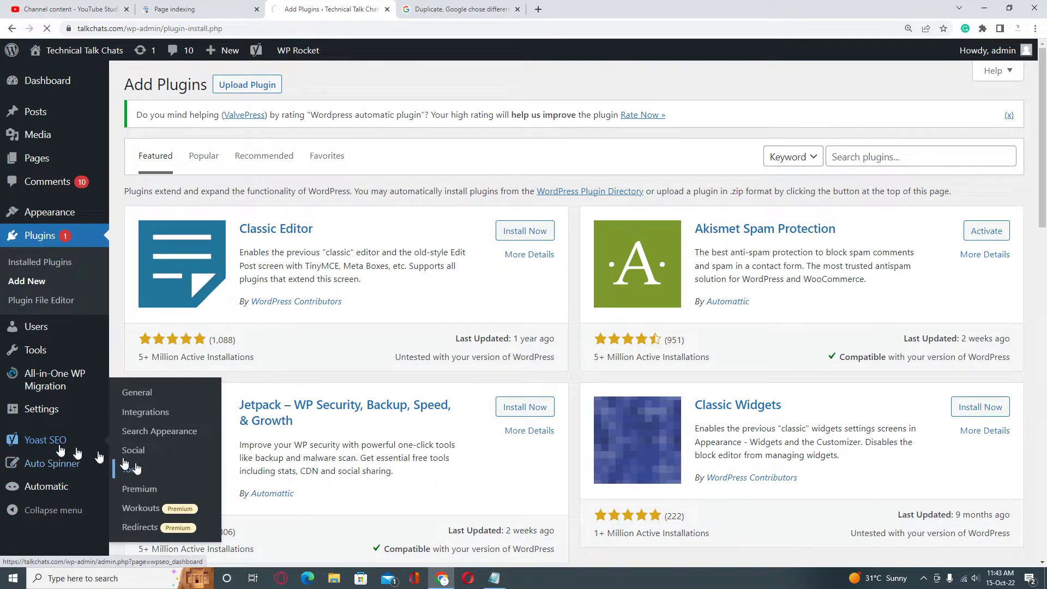
pyautogui.click(140, 449)
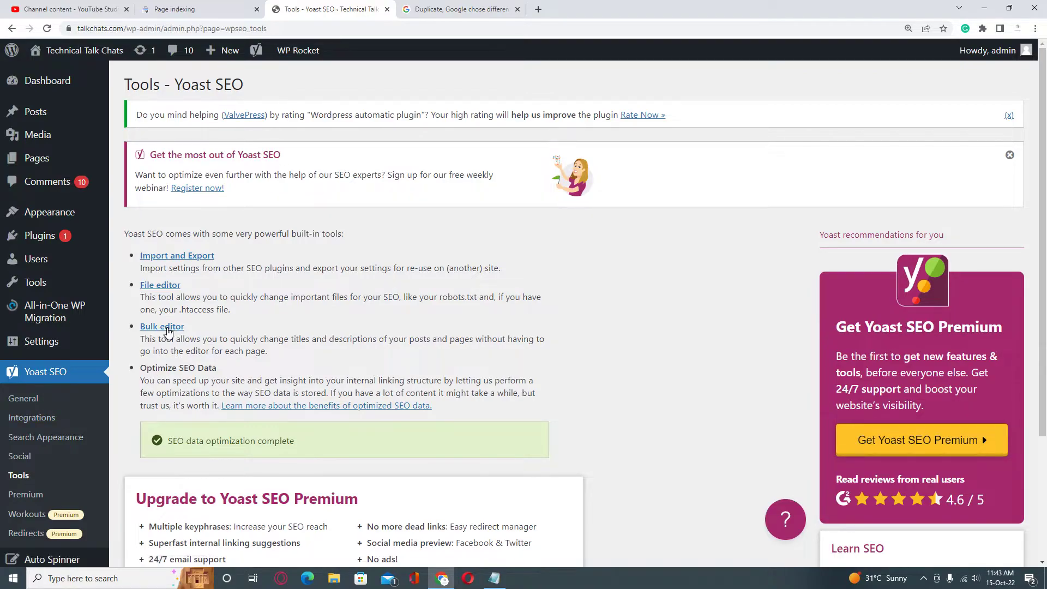
pyautogui.click(161, 326)
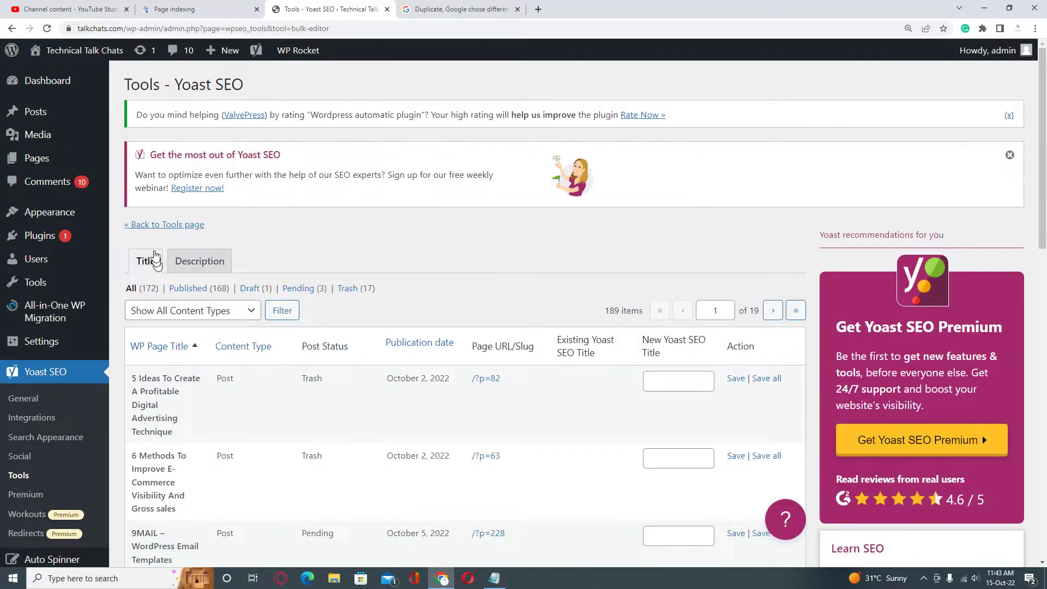
pyautogui.click(11, 28)
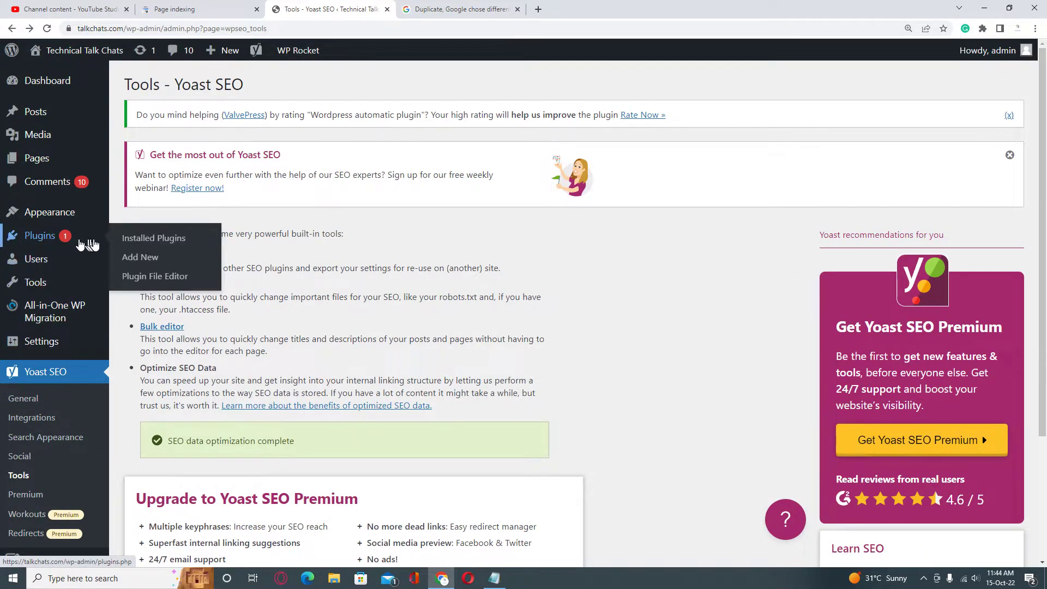
# - Search the plugin directory for 'robots.' and install the Robots.txt Editor plugin
pyautogui.click(141, 256)
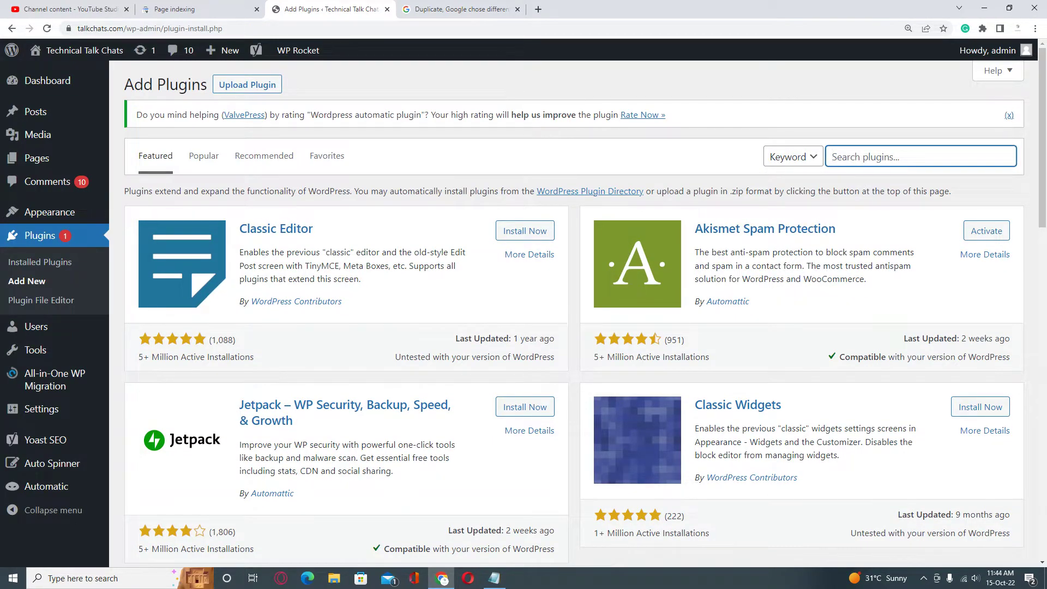
pyautogui.write('robots.txt')
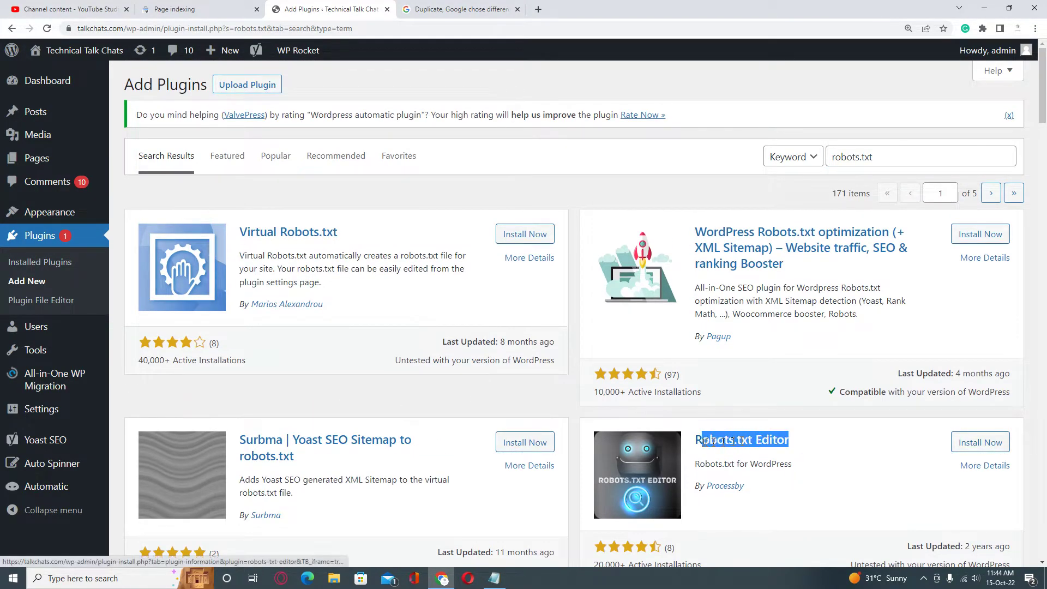
pyautogui.click(979, 442)
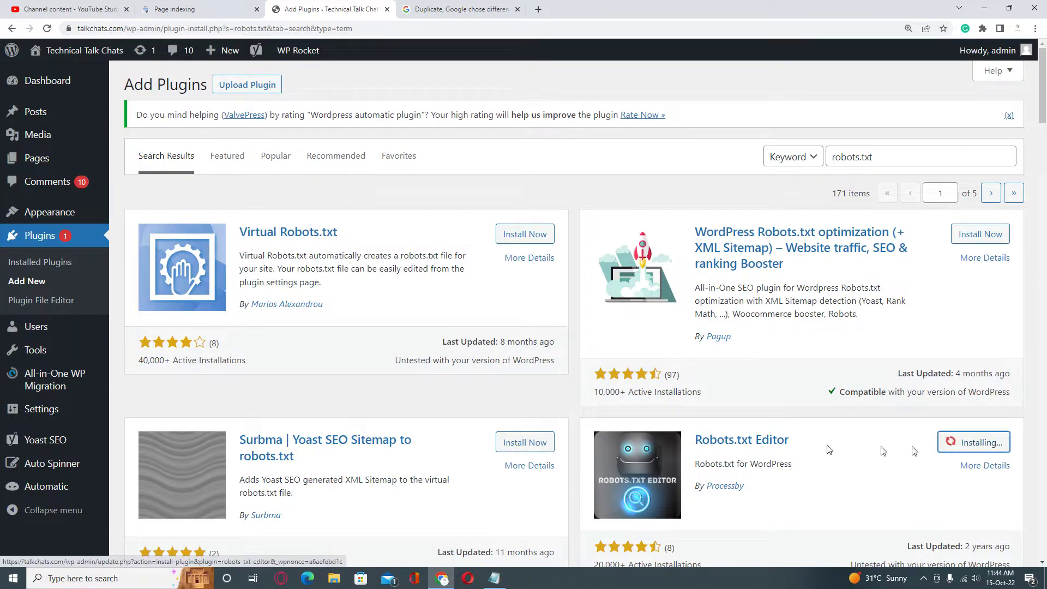
pyautogui.moveTo(301, 371)
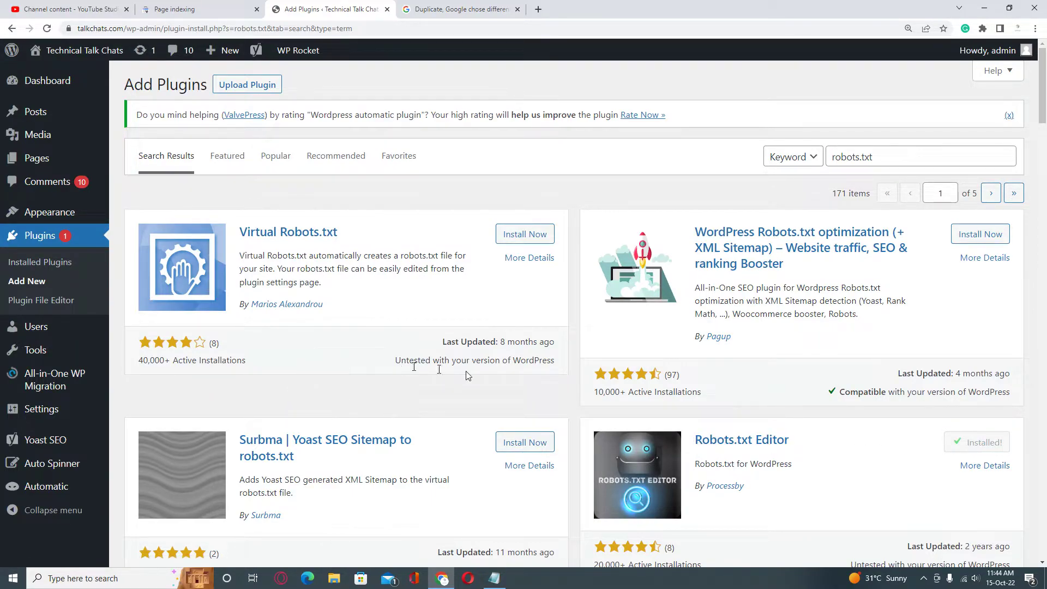
# - Activate the Robots.txt Editor plugin and review it in the installed plugins list
pyautogui.click(978, 441)
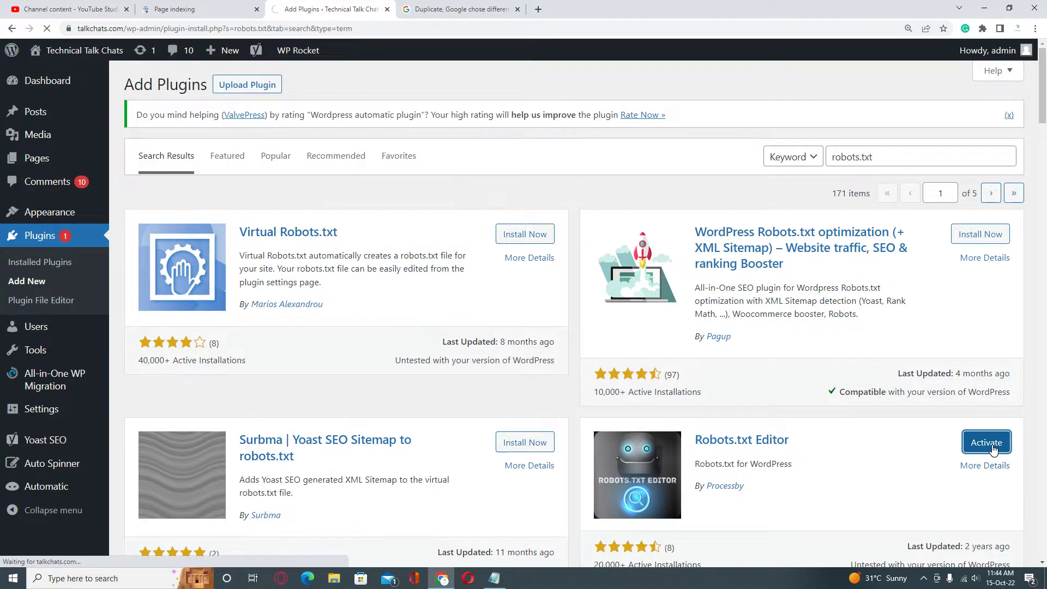
pyautogui.click(985, 441)
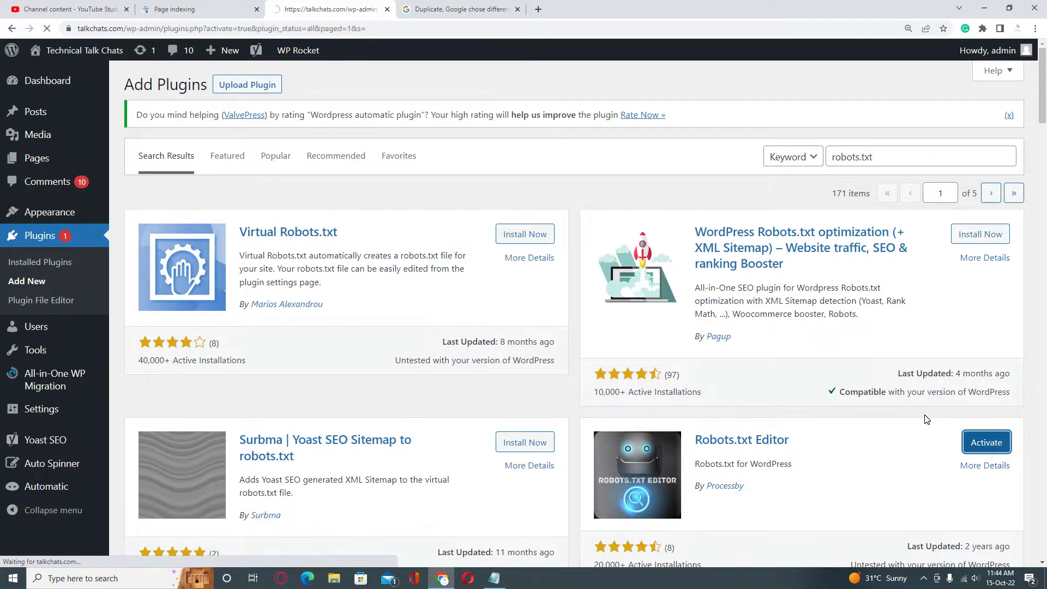
pyautogui.click(985, 441)
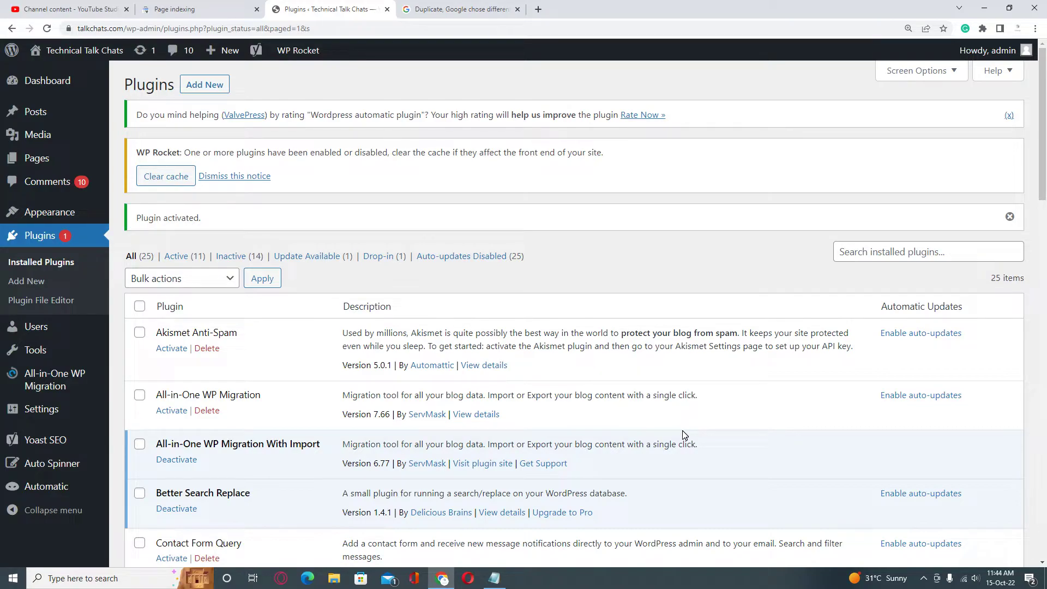
pyautogui.scroll(-3)
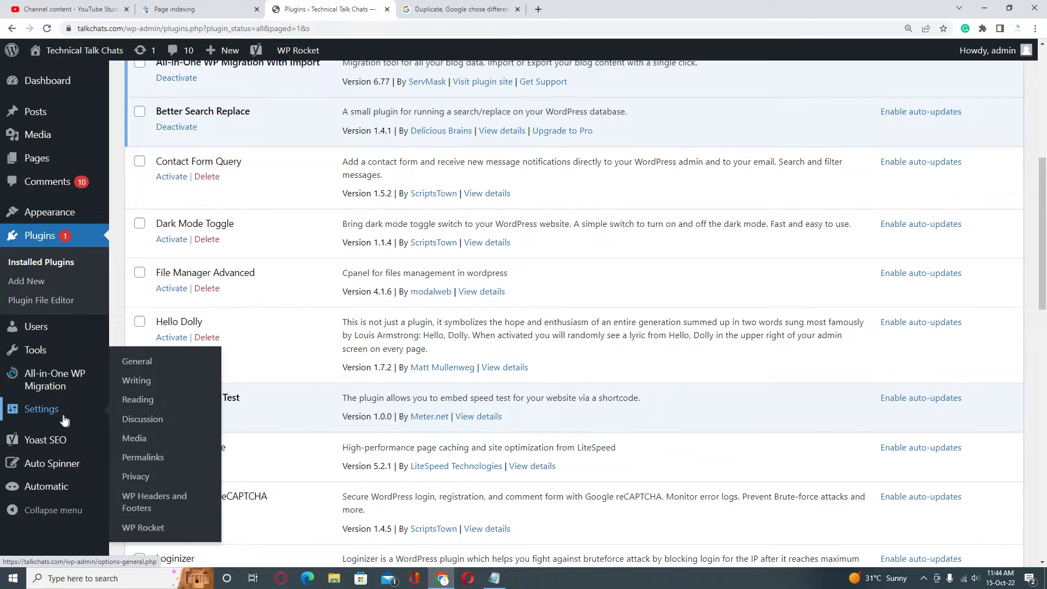
pyautogui.moveTo(55, 379)
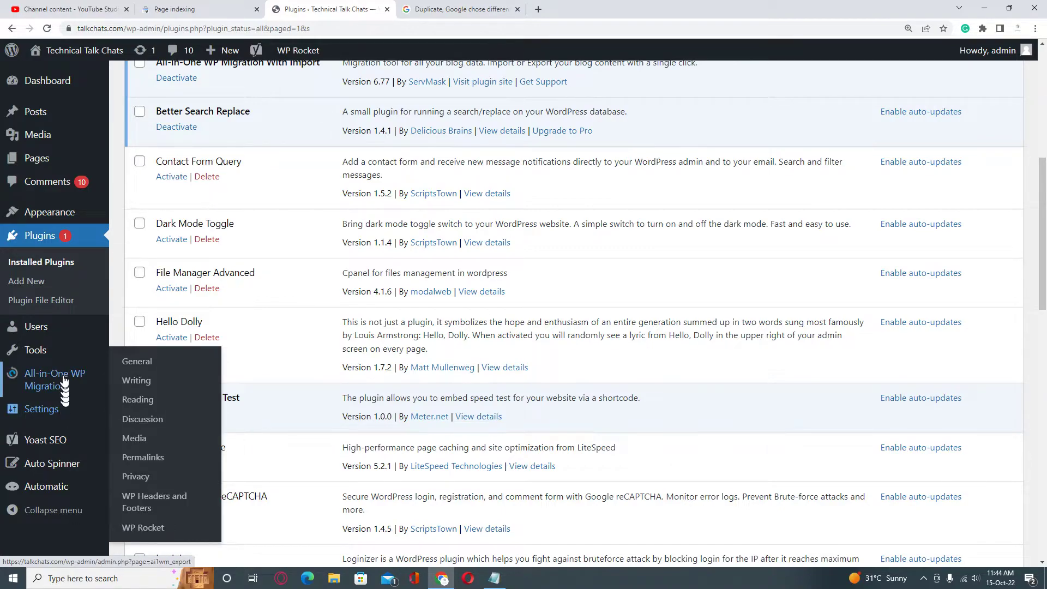
pyautogui.moveTo(35, 349)
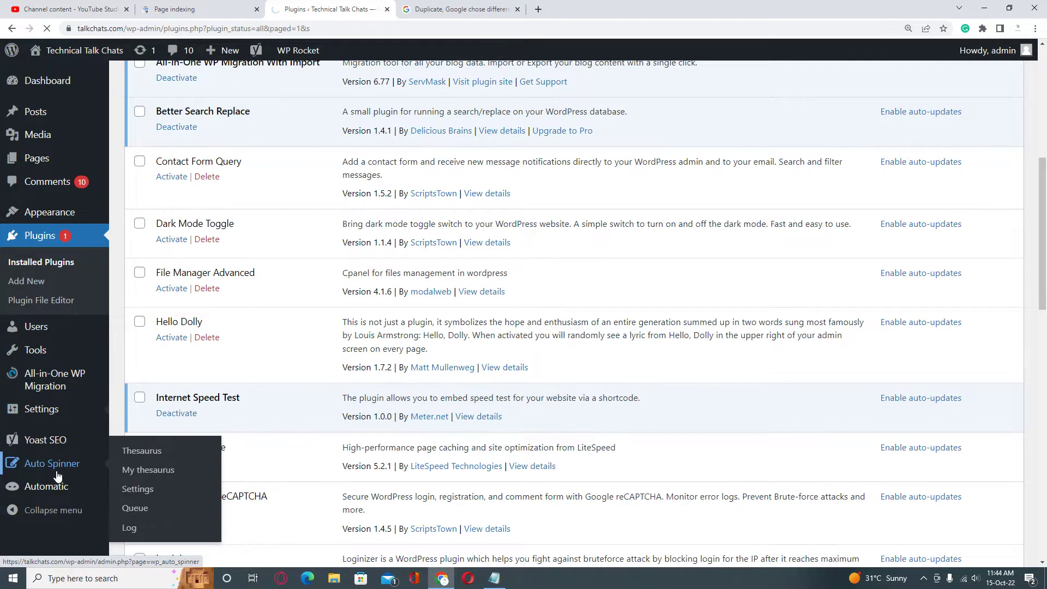
# - Open Settings > Reading and reach the new Robots.txt field with its rules
pyautogui.click(22, 386)
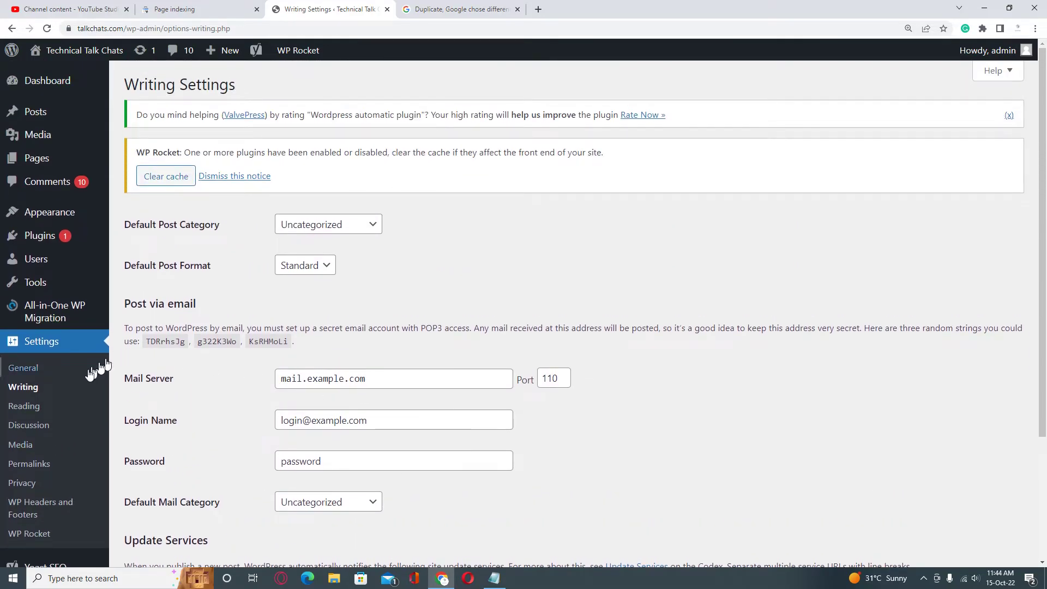
pyautogui.click(24, 406)
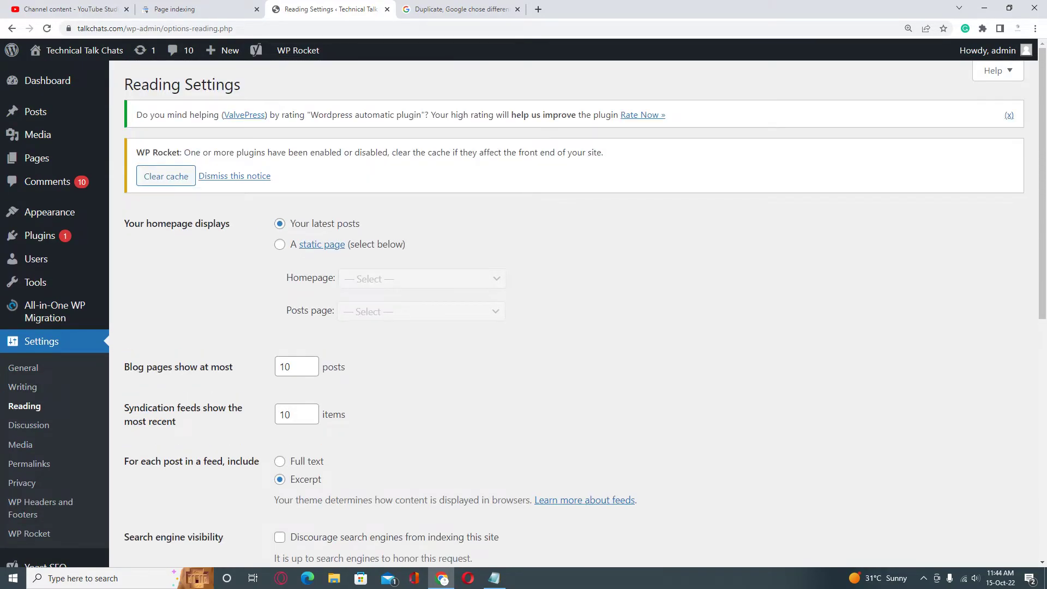
pyautogui.scroll(-3)
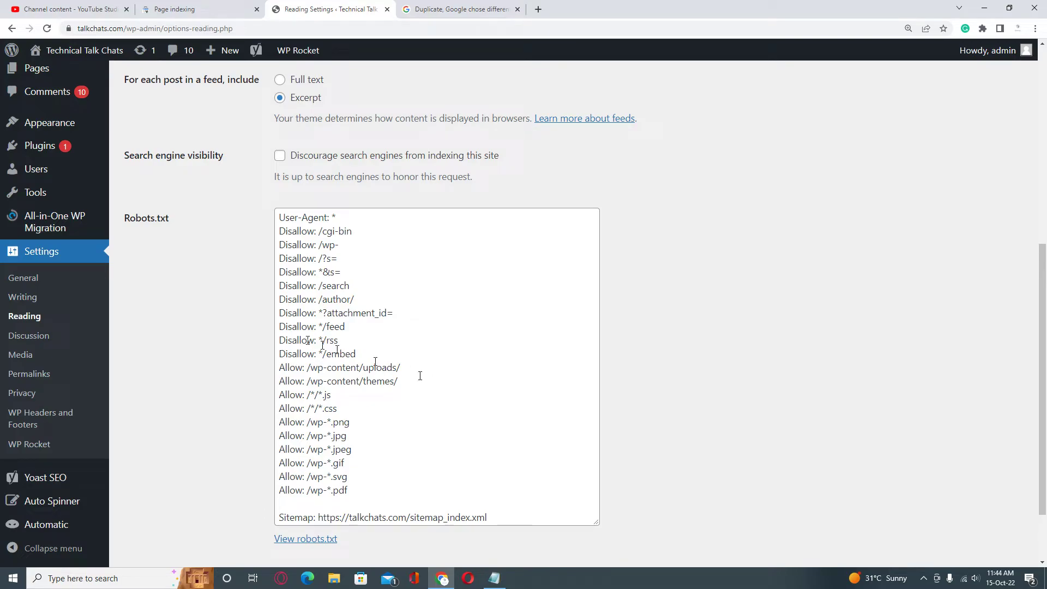
pyautogui.doubleClick(145, 219)
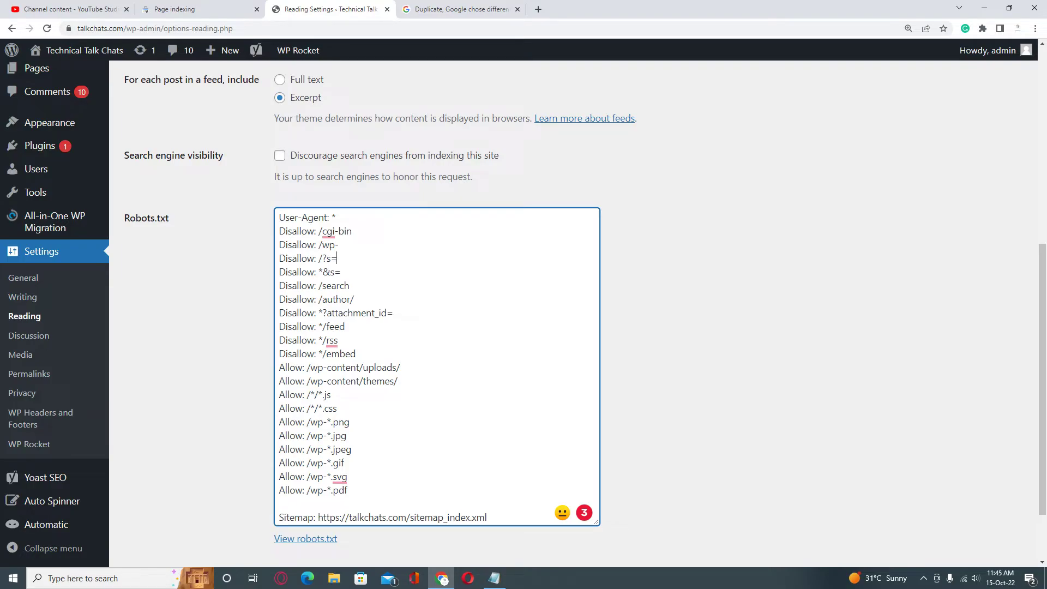
# - Highlight the Disallow/Allow rules and sitemap link in the Robots.txt field to review them
pyautogui.scroll(3)
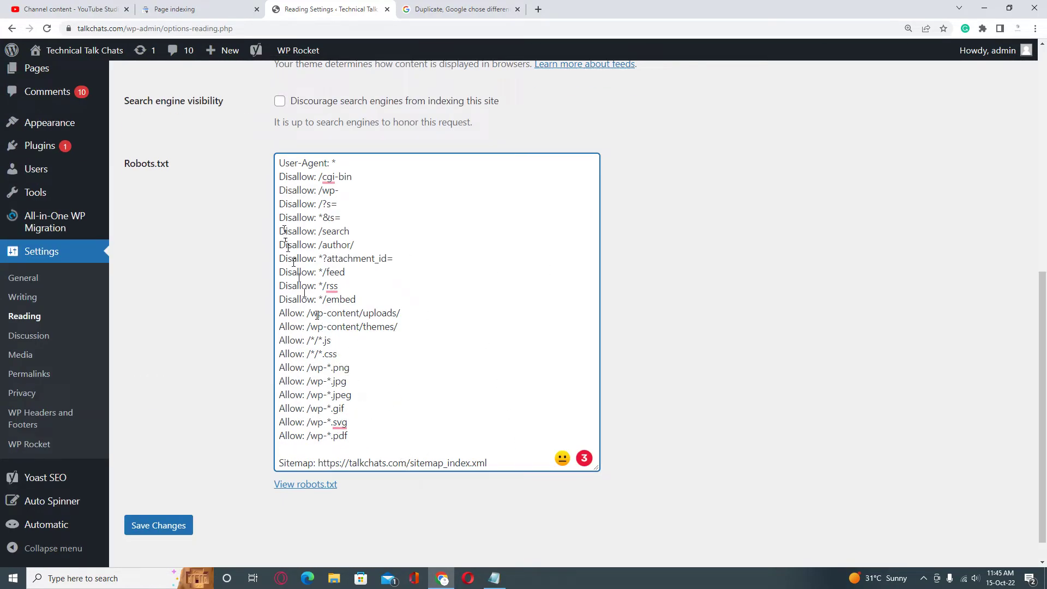
pyautogui.moveTo(279, 163); pyautogui.dragTo(359, 326)
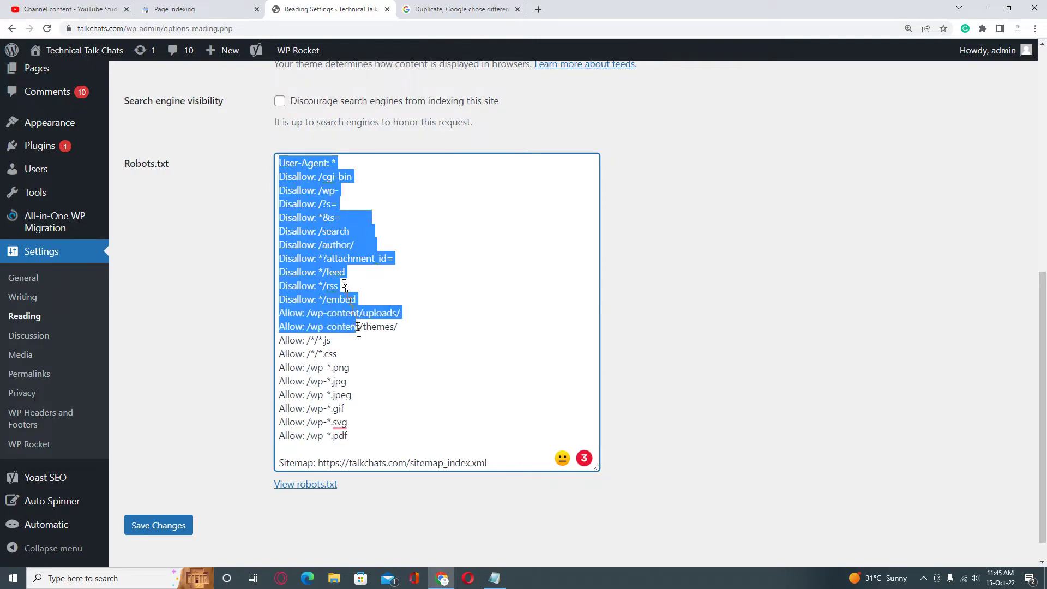
pyautogui.moveTo(358, 330); pyautogui.dragTo(346, 435)
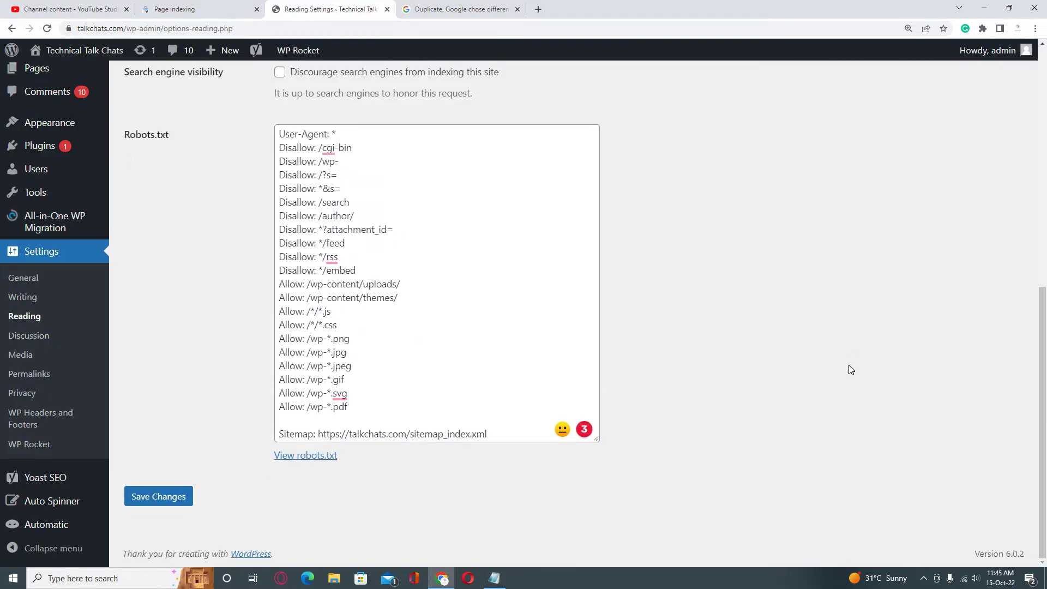
pyautogui.moveTo(153, 521)
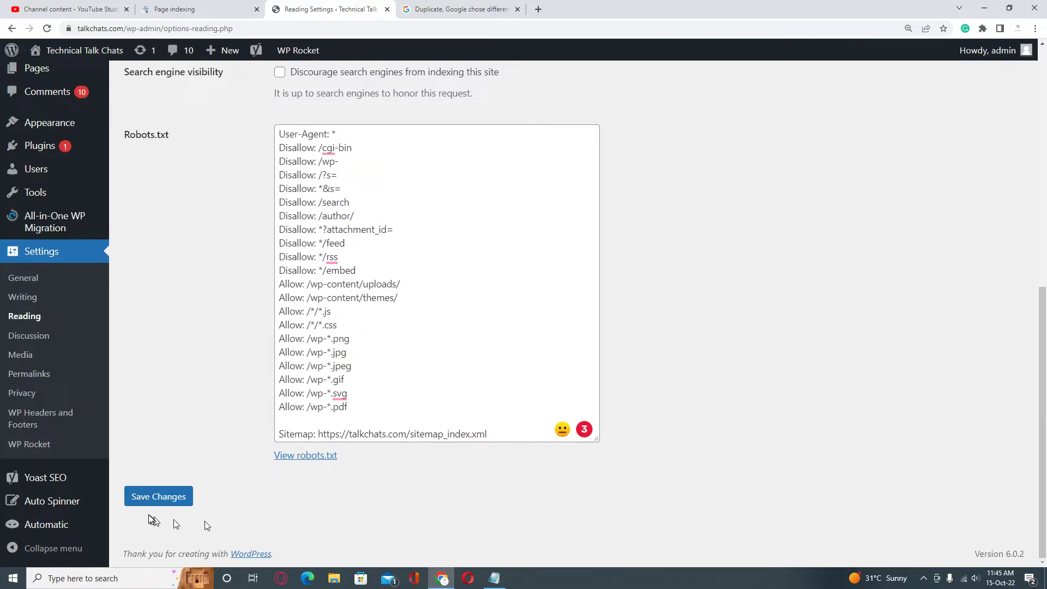
pyautogui.moveTo(150, 519)
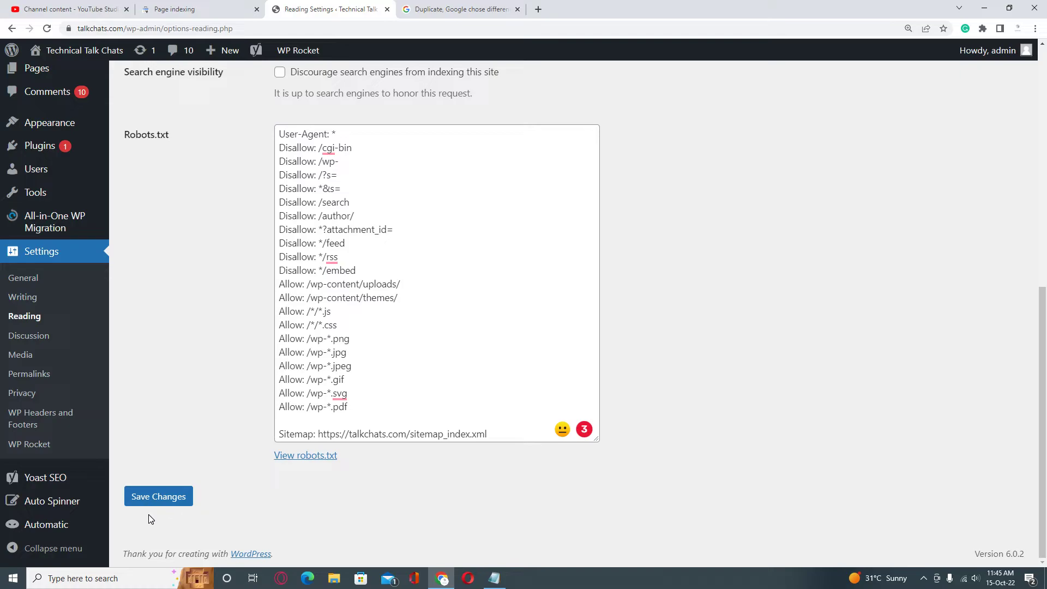
pyautogui.moveTo(233, 273)
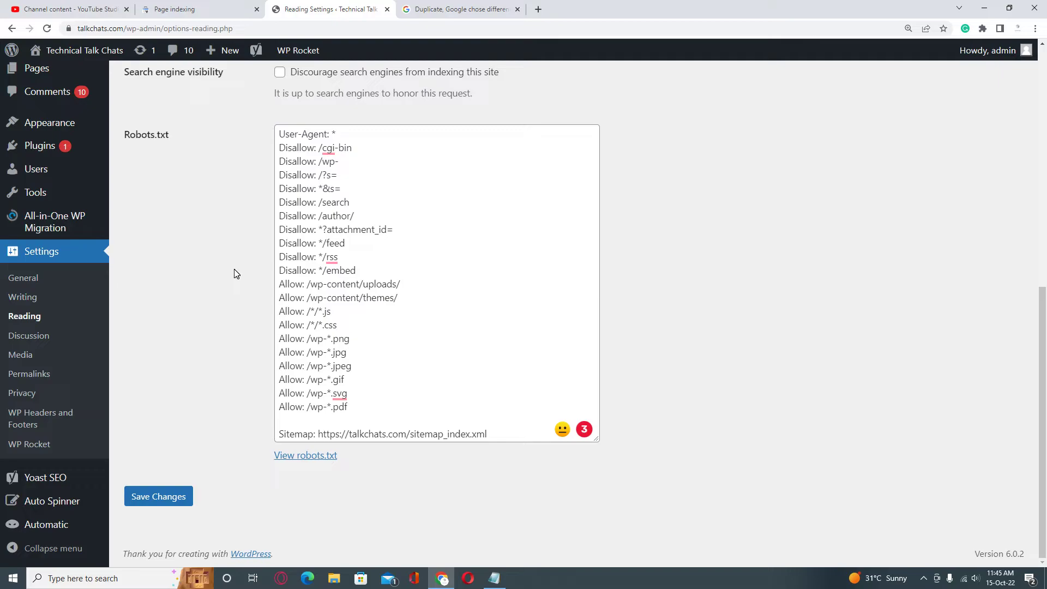
# - Return to the Blocked by robots.txt report and start Validate Fix, showing validation started 10/15/22
pyautogui.click(180, 9)
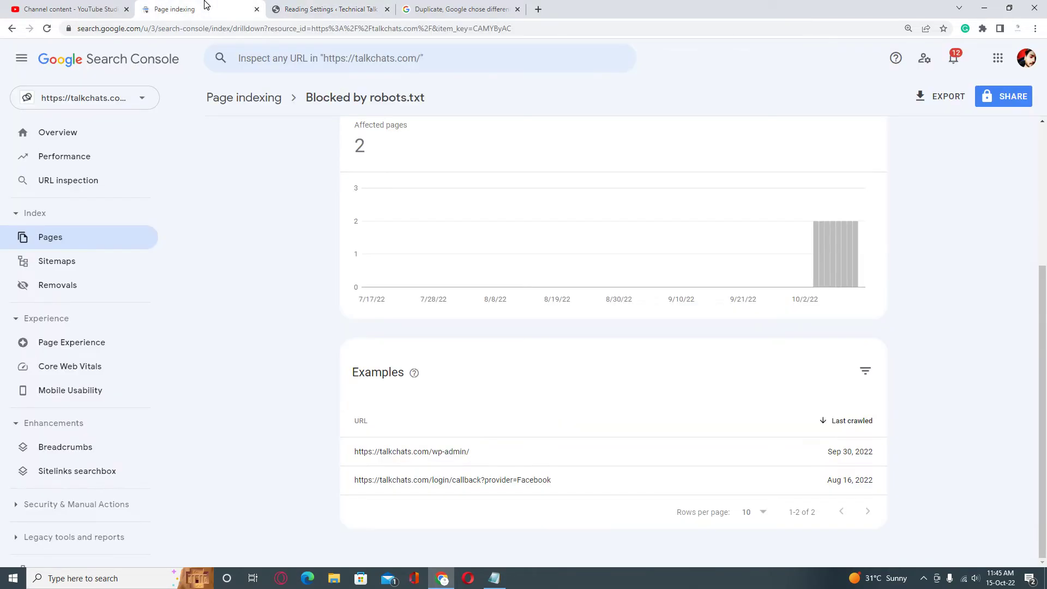
pyautogui.moveTo(272, 362)
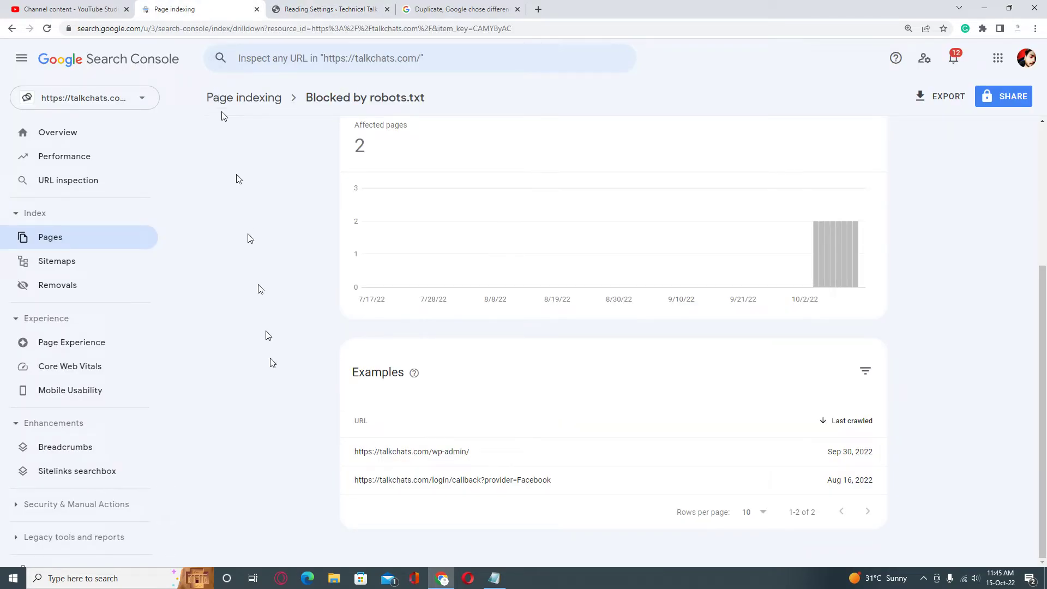
pyautogui.moveTo(301, 390)
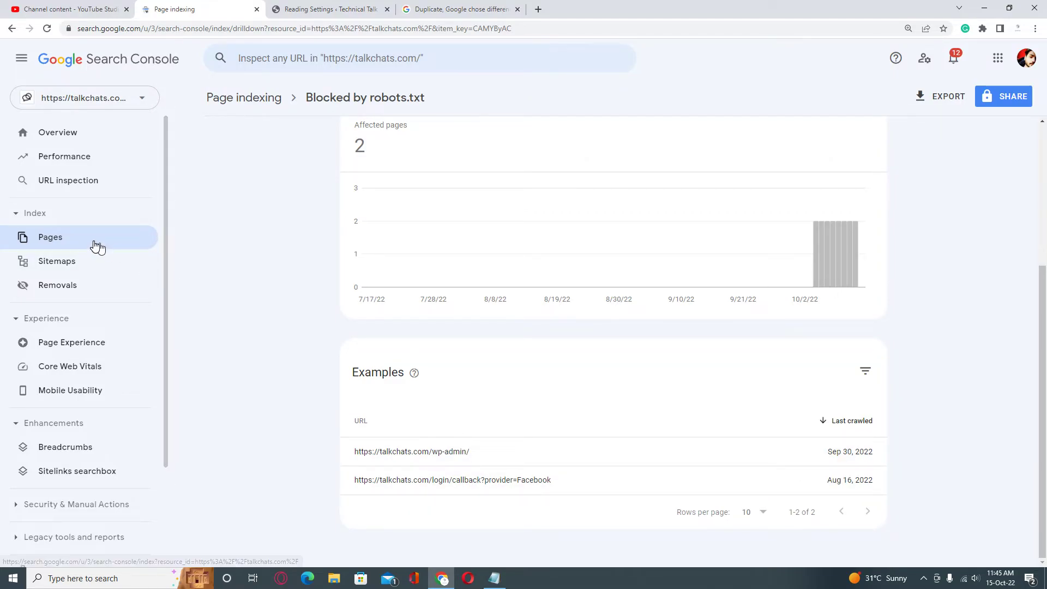
pyautogui.click(244, 97)
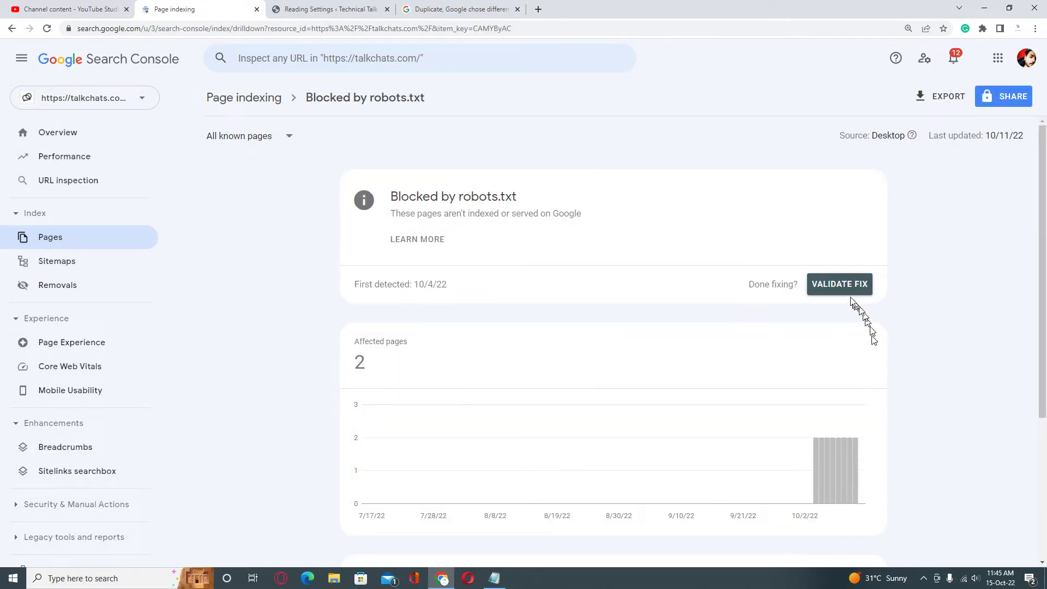
pyautogui.click(839, 283)
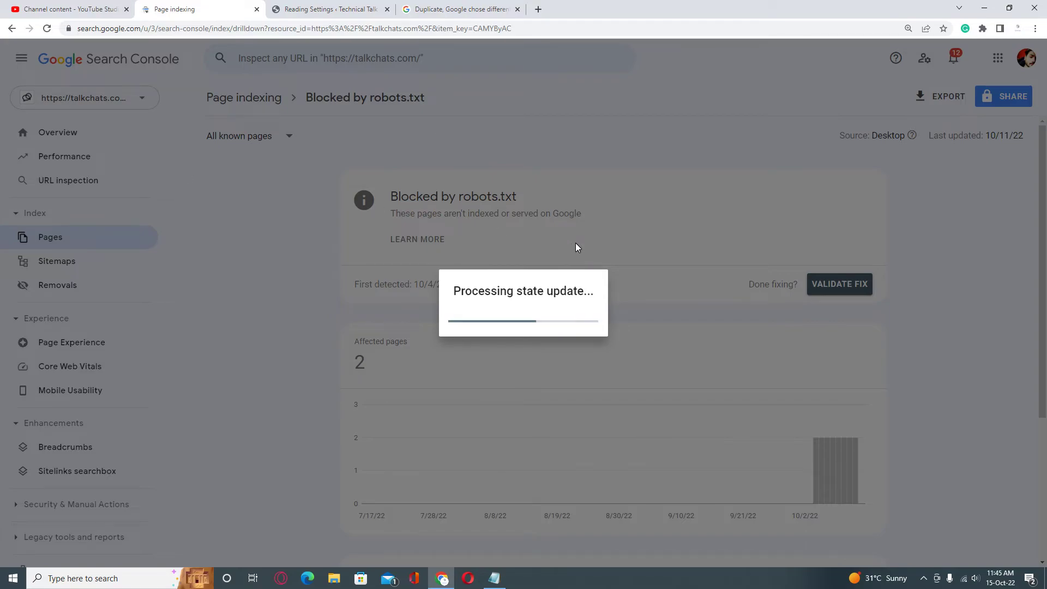
pyautogui.click(838, 283)
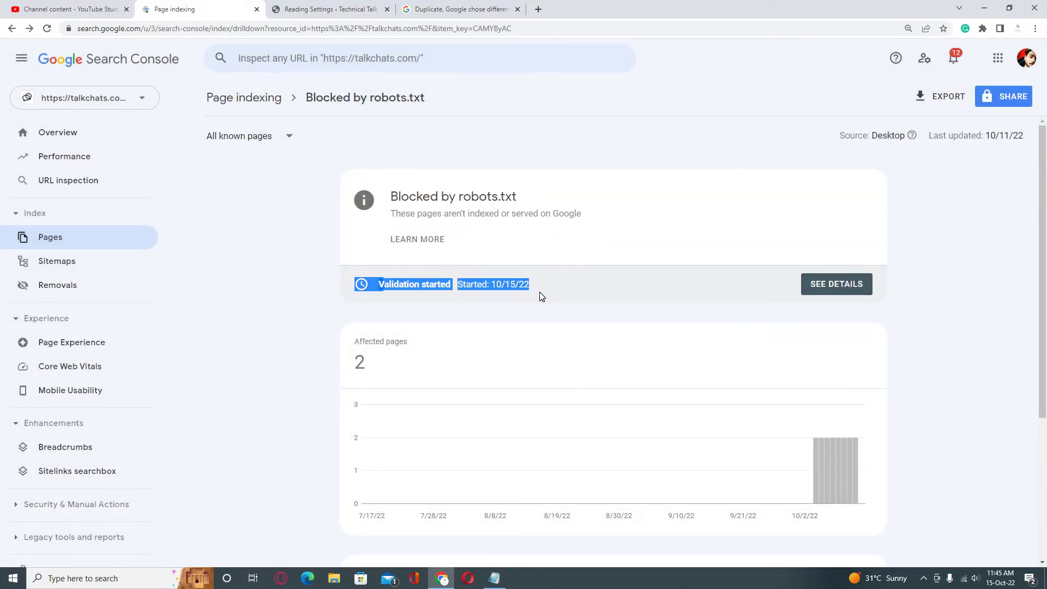
pyautogui.scroll(-3)
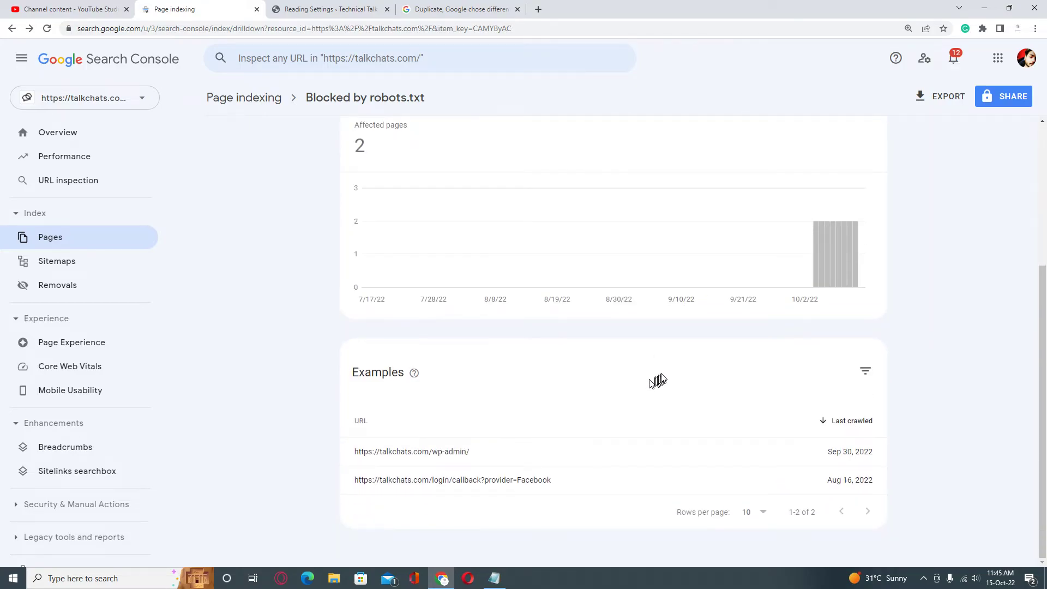
pyautogui.moveTo(663, 378)
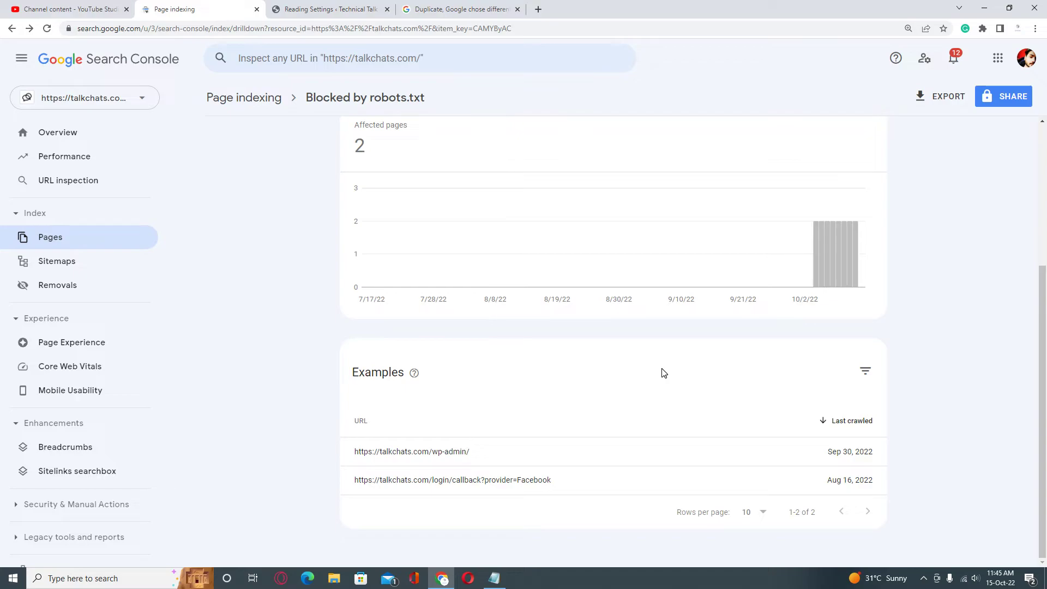
pyautogui.moveTo(318, 451)
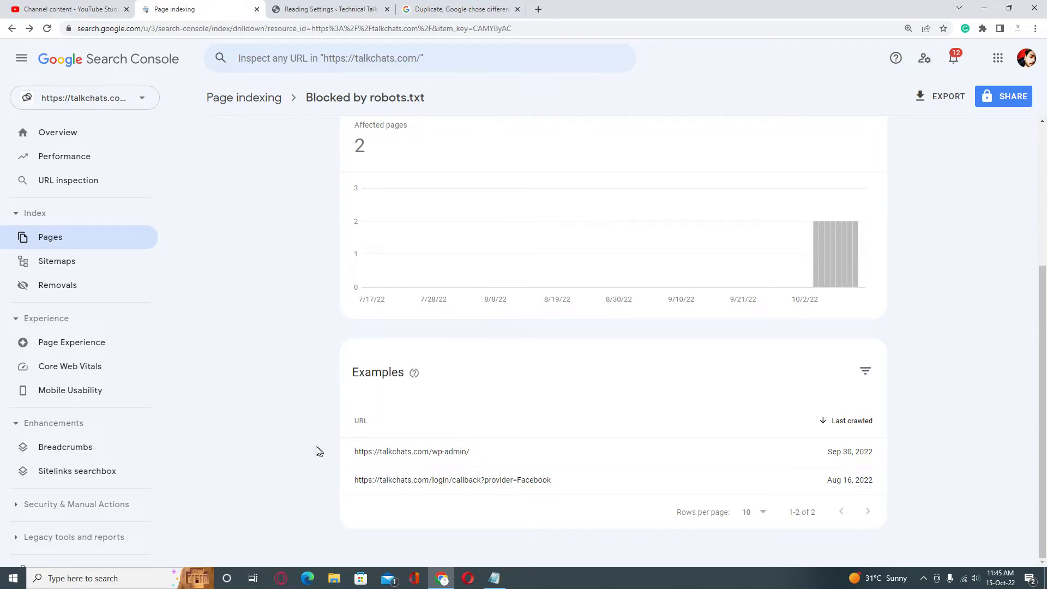
pyautogui.moveTo(315, 427)
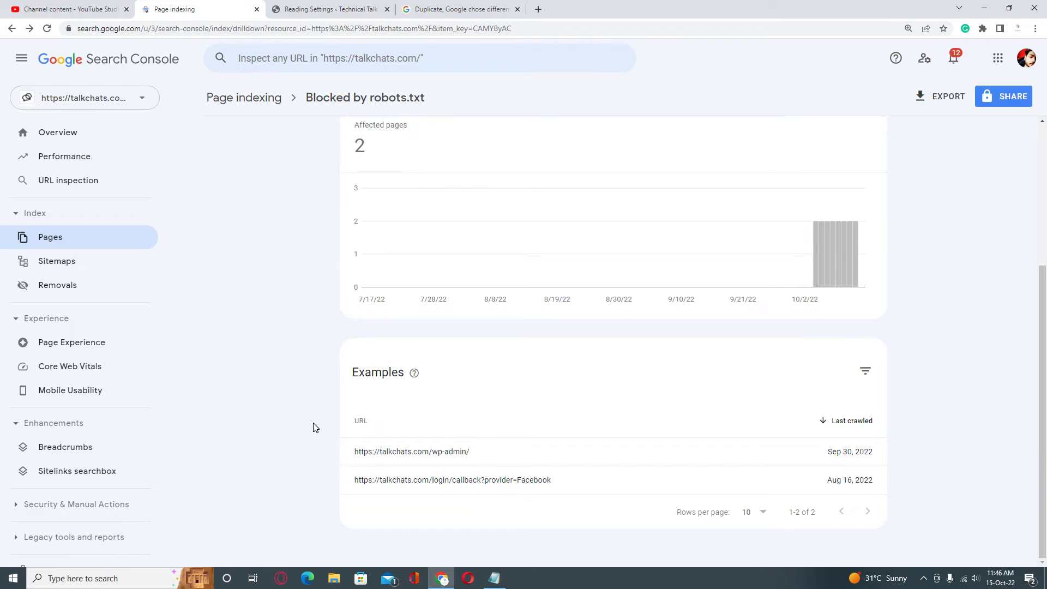
pyautogui.moveTo(290, 383)
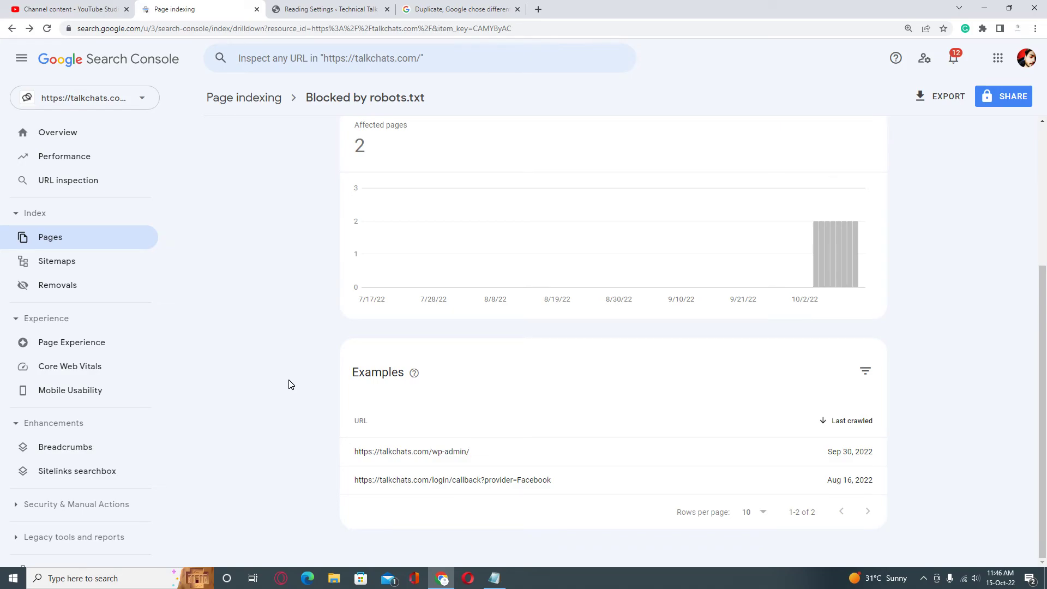
pyautogui.moveTo(293, 397)
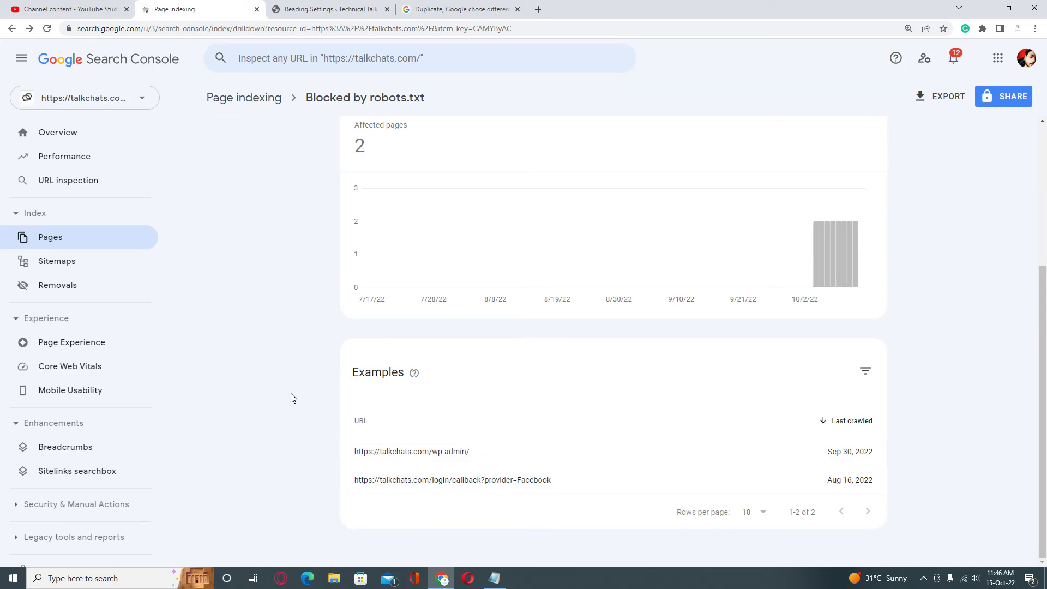
pyautogui.moveTo(238, 368)
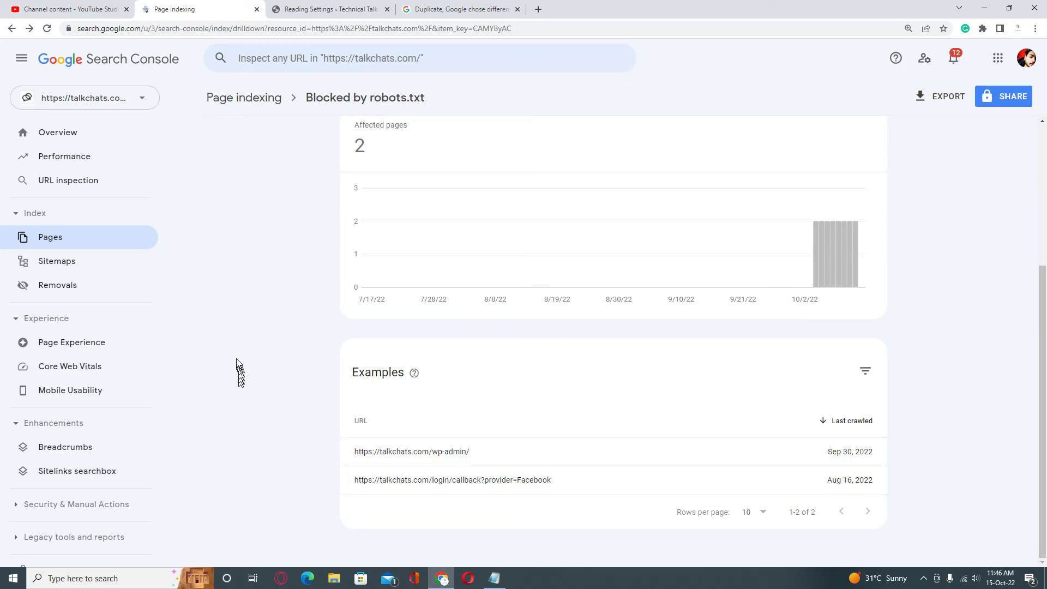
pyautogui.click(328, 9)
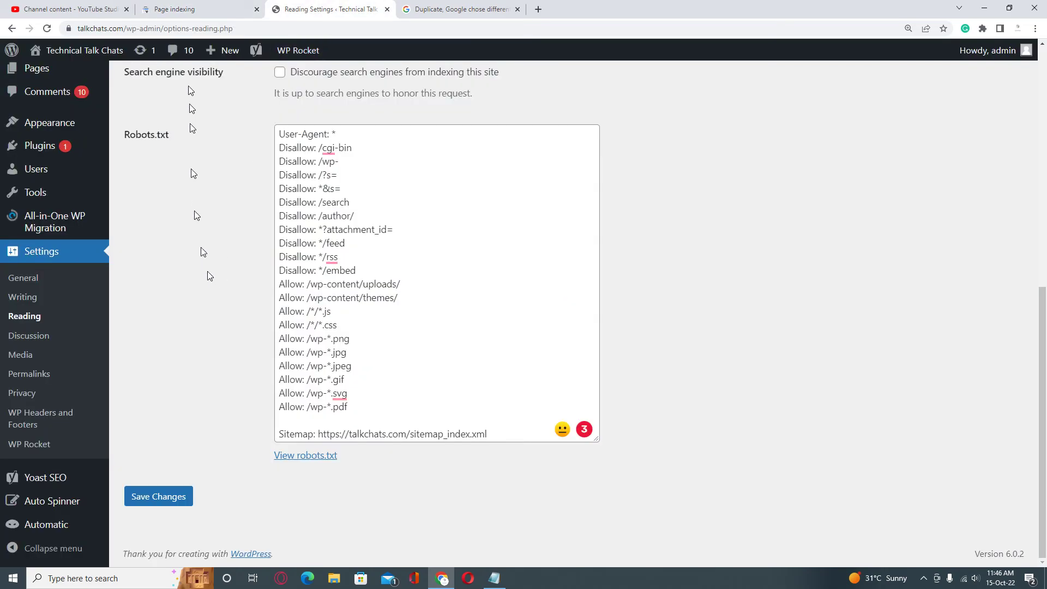
pyautogui.click(194, 9)
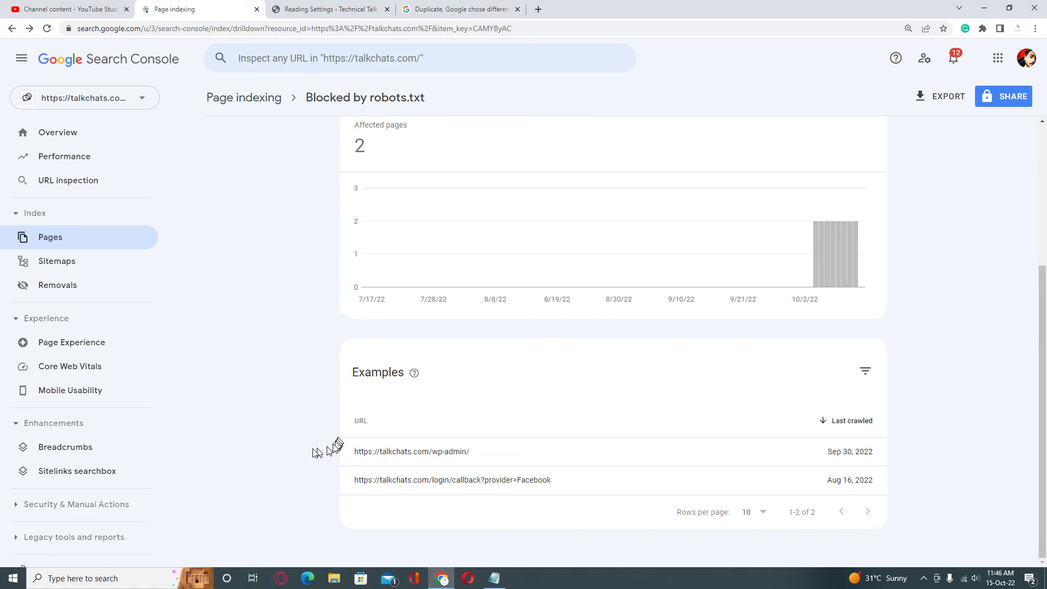
pyautogui.moveTo(299, 443)
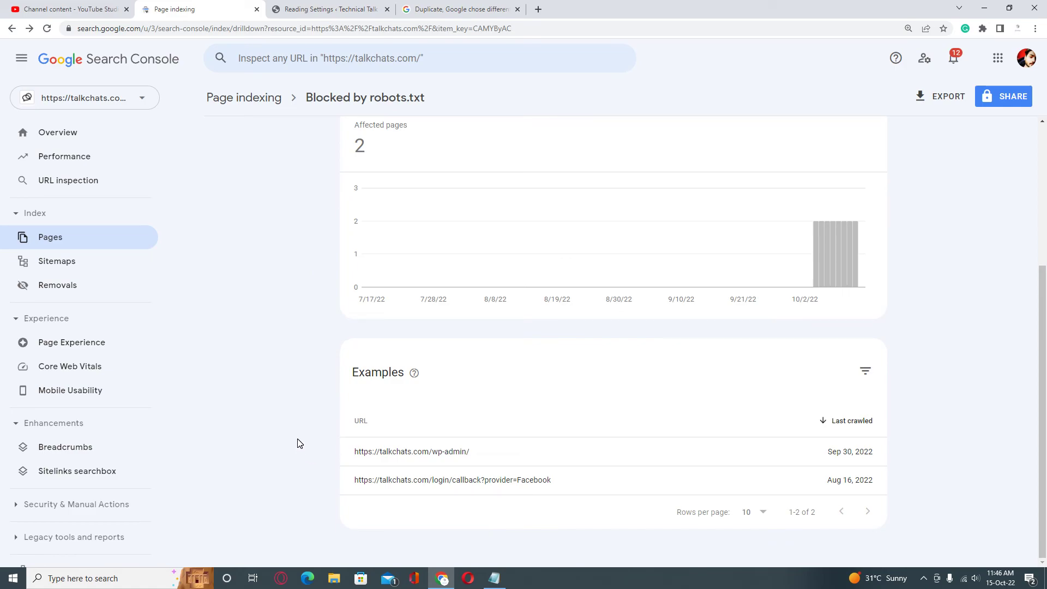